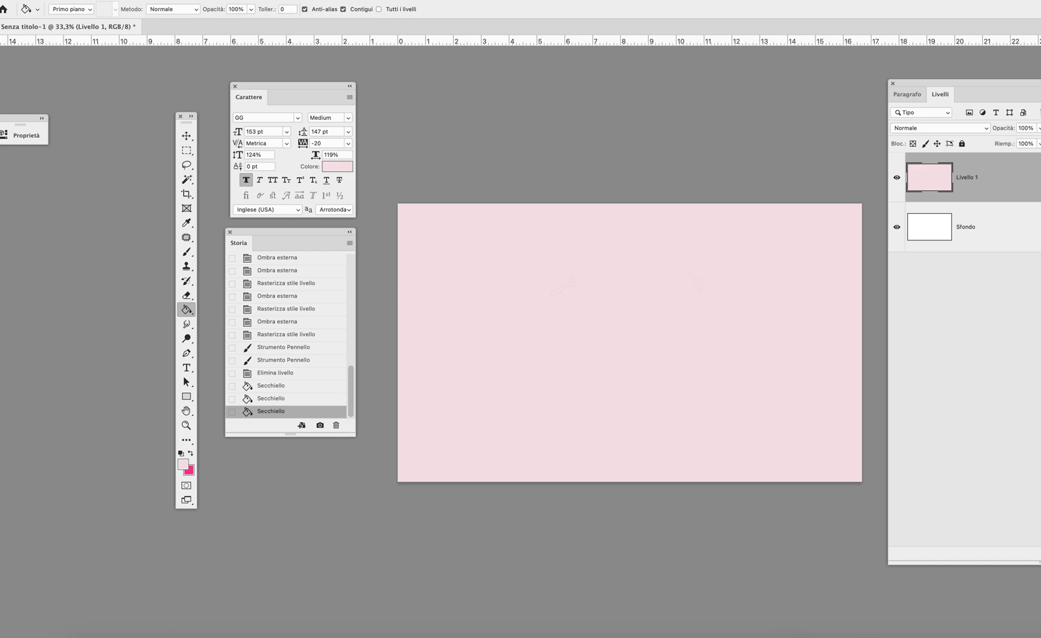
{"action": "mouse_move", "coordinate": [956, 634]}
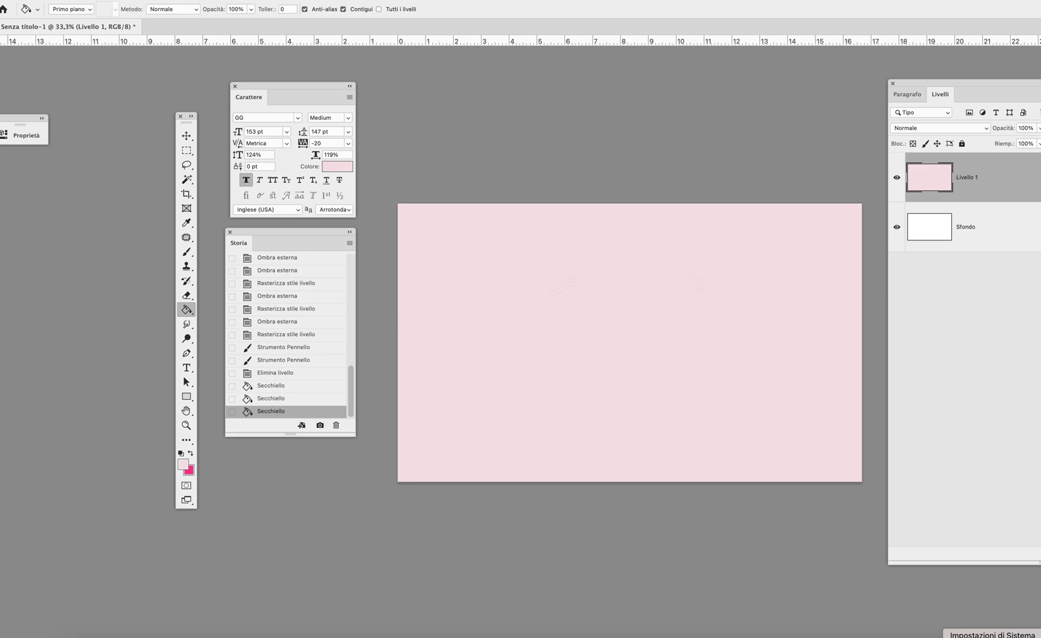
- Bring up macOS System Settings over the Photoshop pink canvas document
{"action": "key", "text": "Tab"}
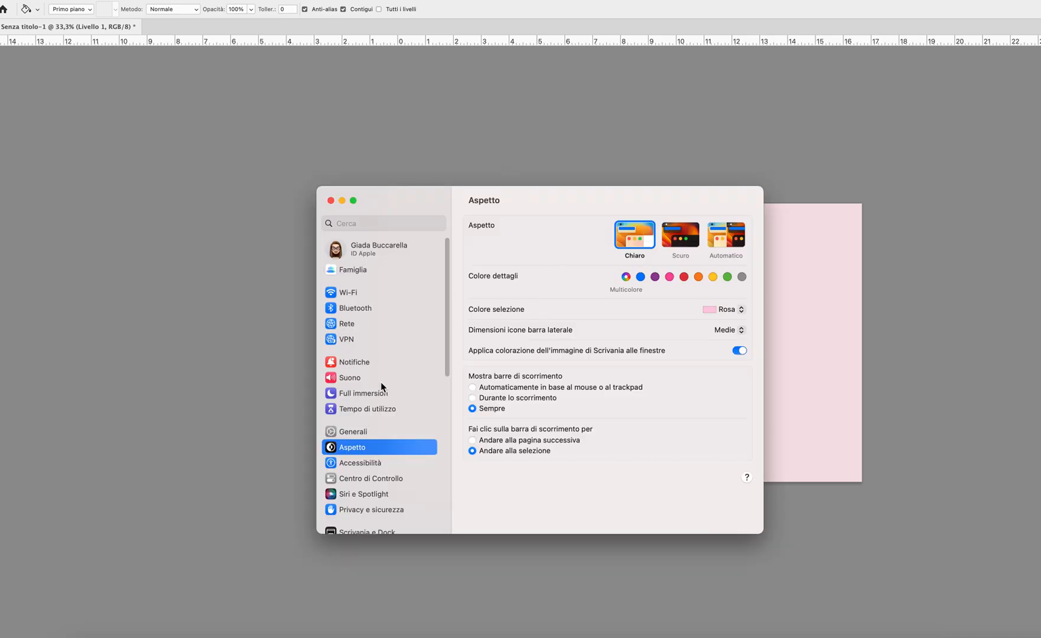
- Check General > Software Update shows the Mac is up to date, then close System Settings
{"action": "left_click", "coordinate": [352, 433]}
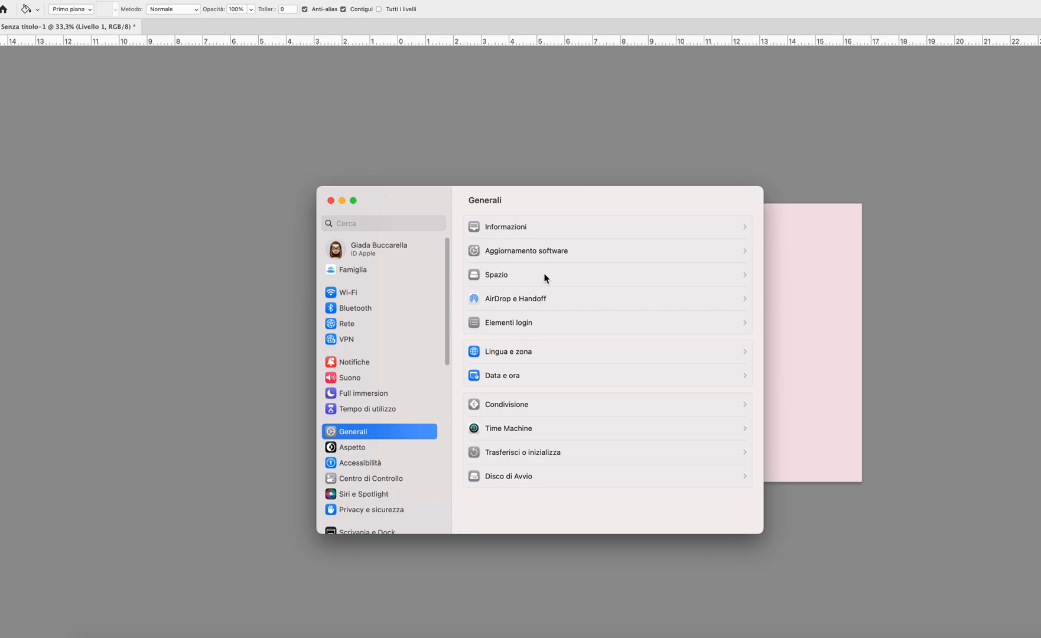
{"action": "left_click", "coordinate": [524, 250]}
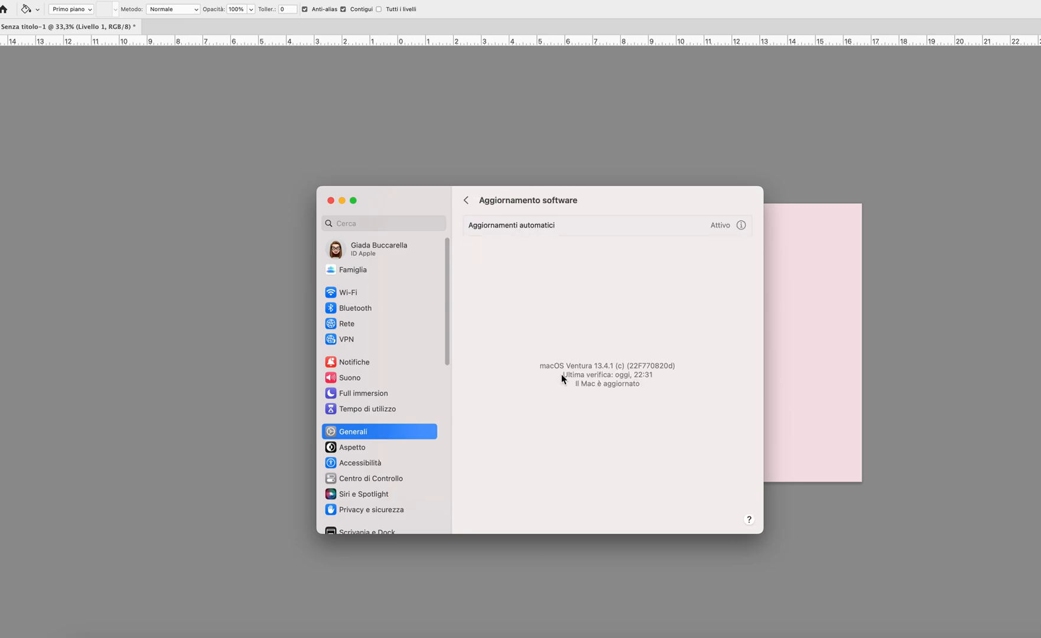
{"action": "mouse_move", "coordinate": [334, 210]}
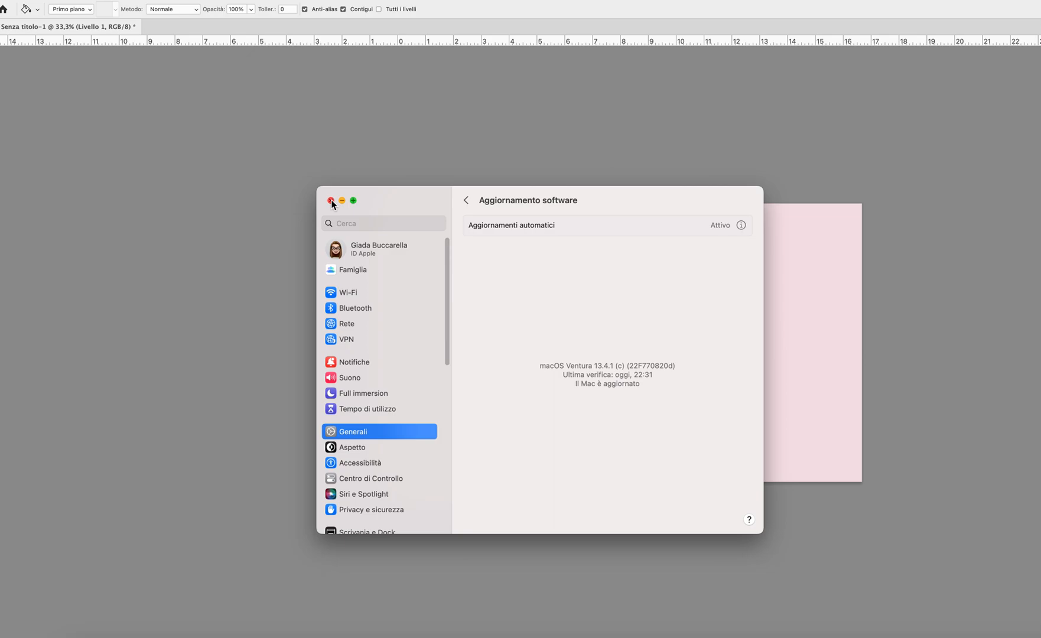
{"action": "left_click", "coordinate": [331, 200]}
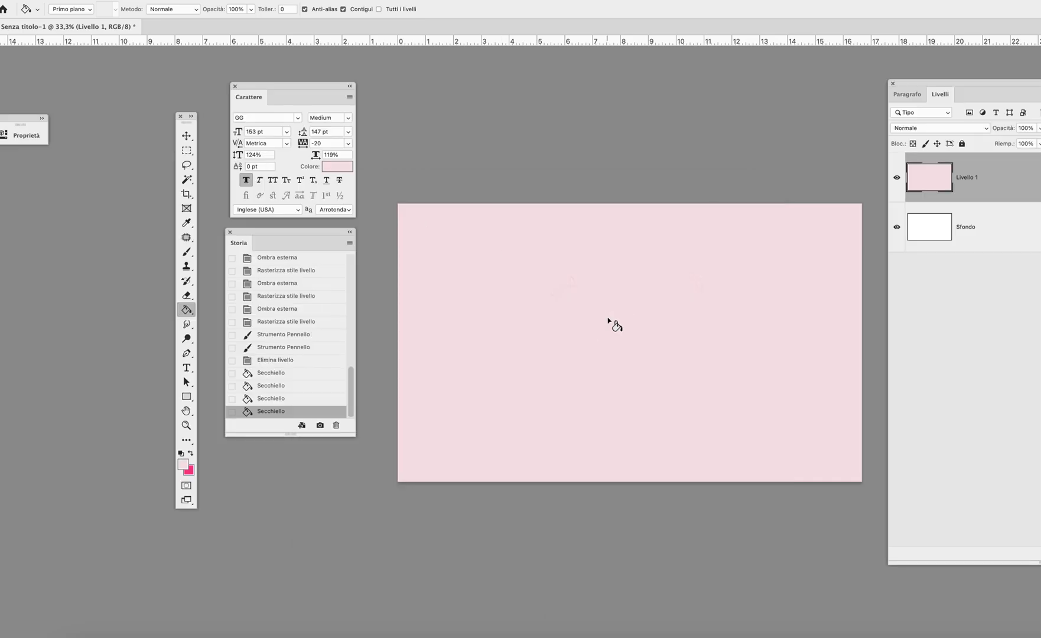
{"action": "mouse_move", "coordinate": [526, 314]}
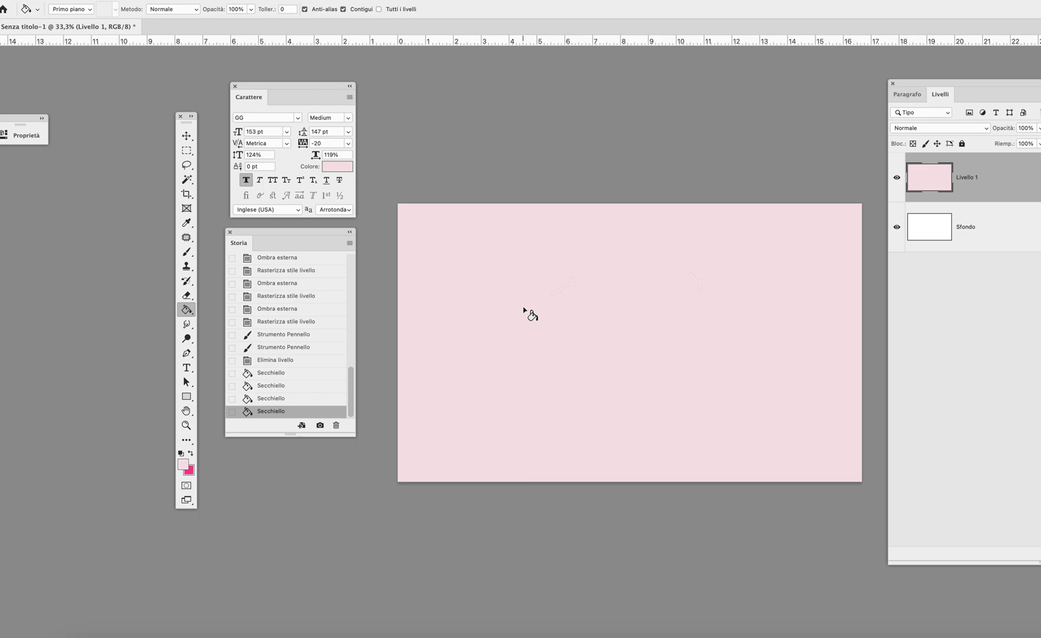
{"action": "mouse_move", "coordinate": [165, 406]}
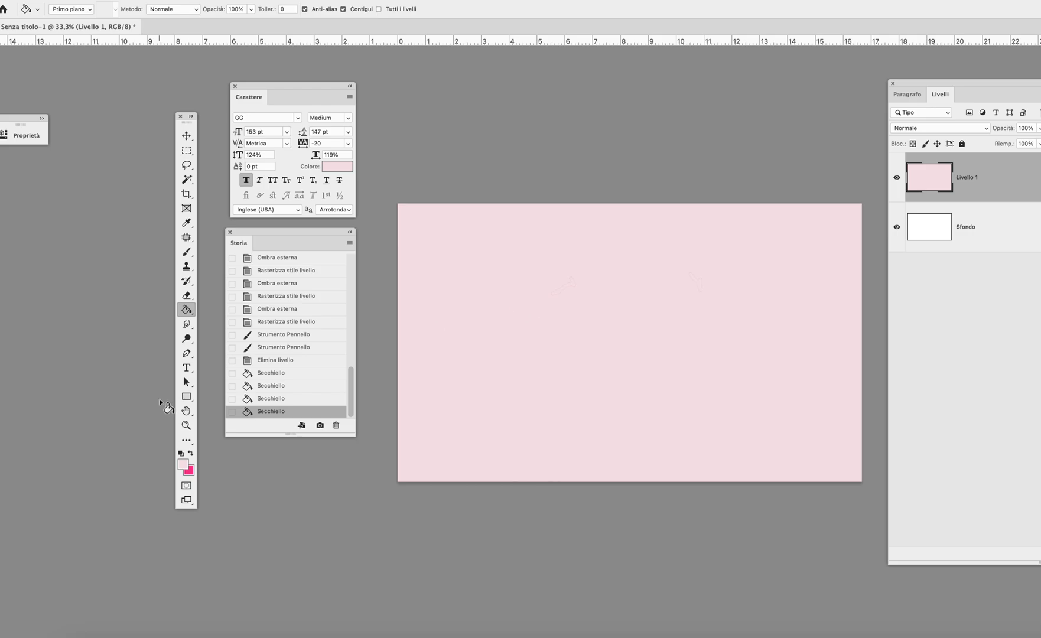
- Switch to the Horizontal Type tool with GG font at 153 pt ready
{"action": "left_click", "coordinate": [187, 369]}
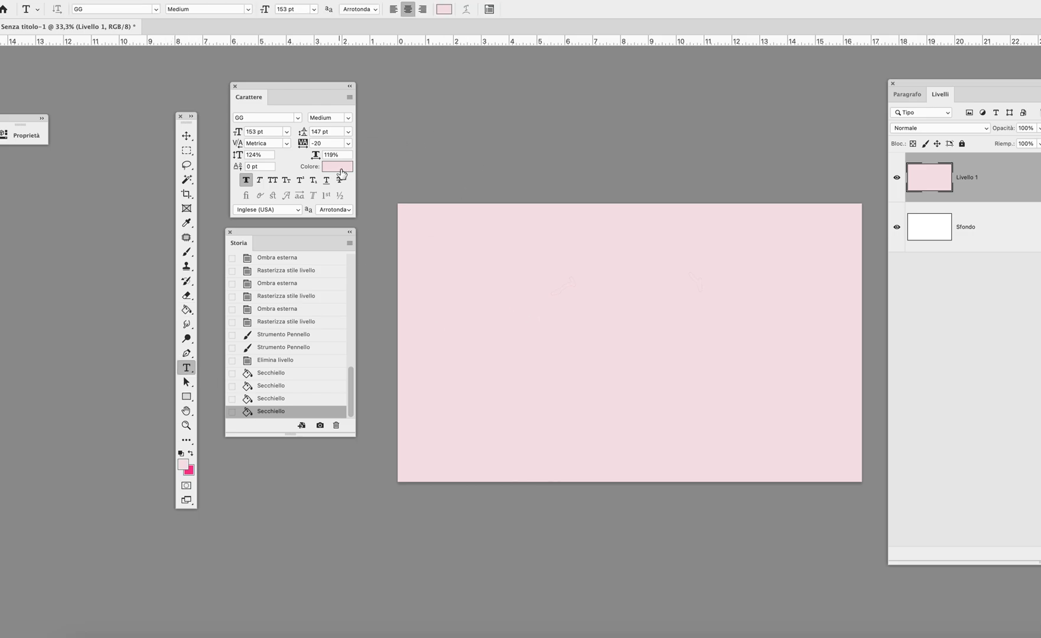
{"action": "mouse_move", "coordinate": [337, 167]}
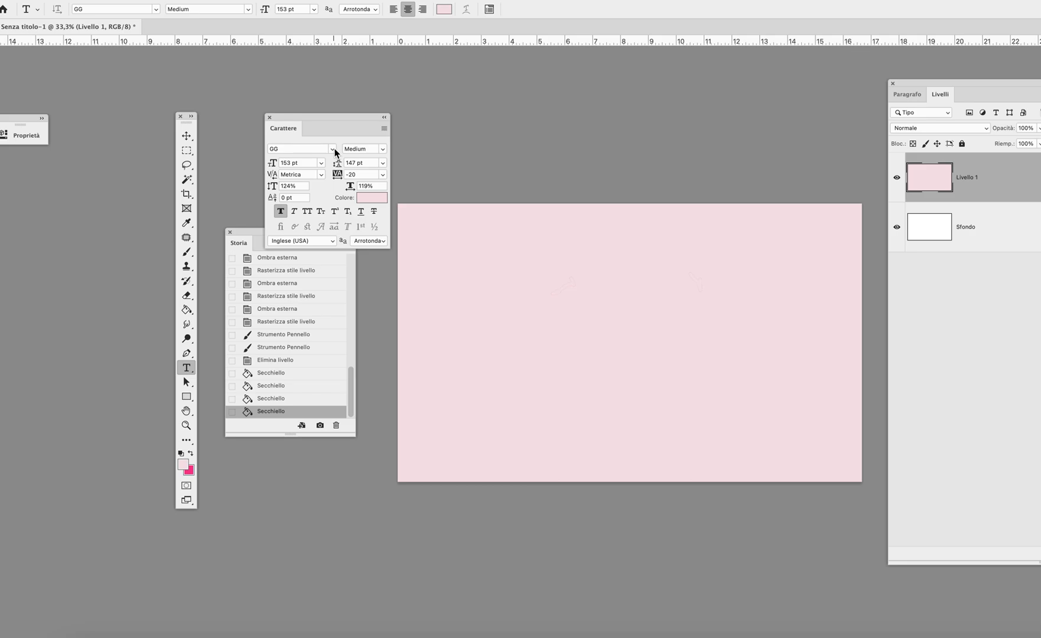
{"action": "mouse_move", "coordinate": [336, 151]}
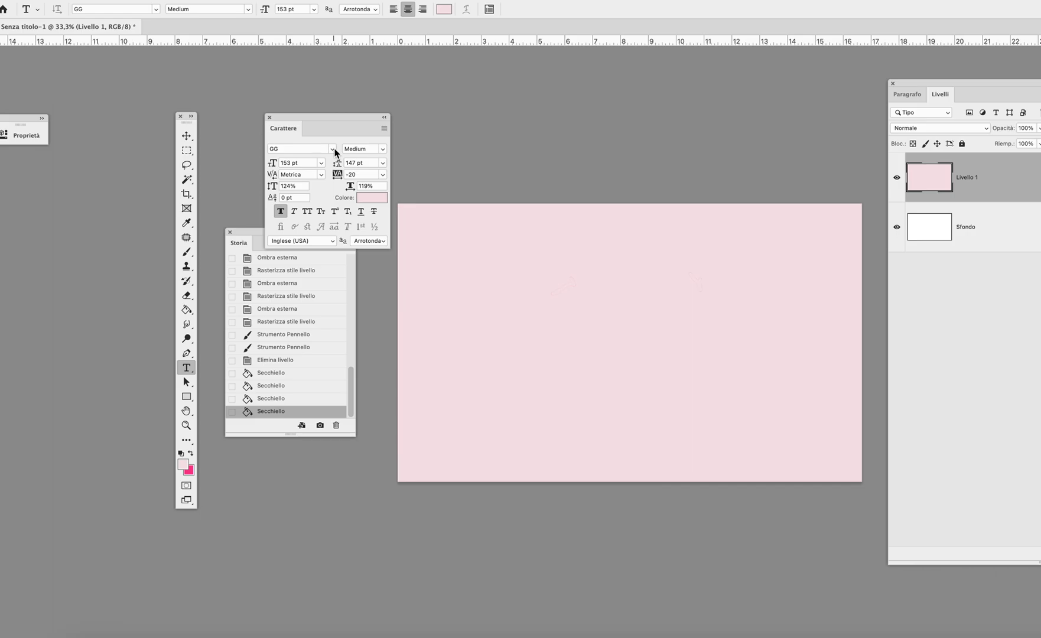
- Browse the font list, trying GLITTEN ALL CAPS, Abrista and Academy Engraved LET
{"action": "left_click", "coordinate": [332, 151]}
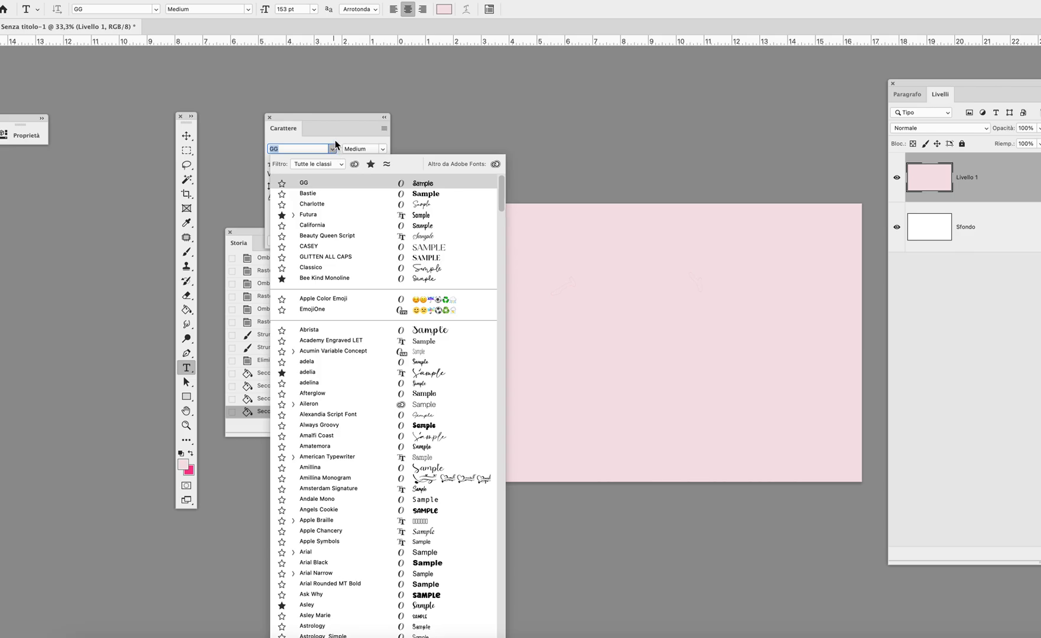
{"action": "mouse_move", "coordinate": [339, 141]}
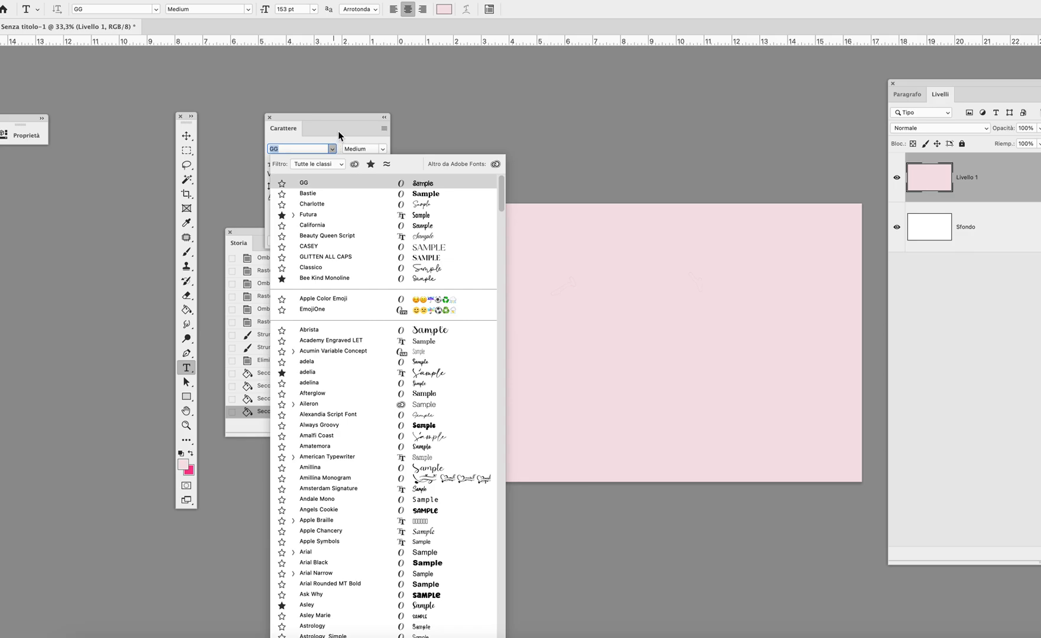
{"action": "left_click", "coordinate": [307, 194]}
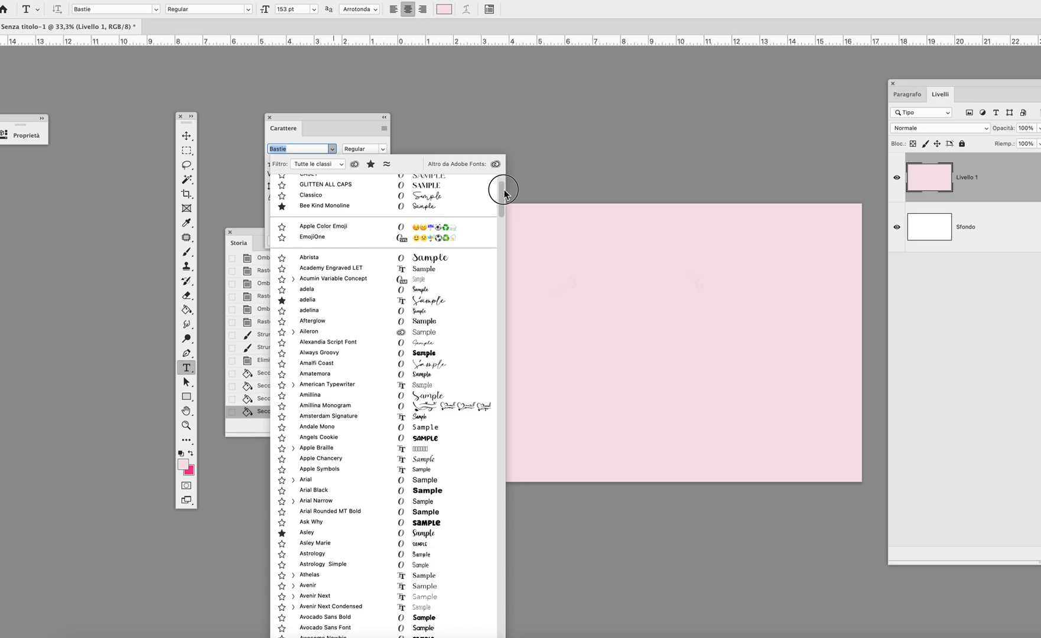
{"action": "left_click", "coordinate": [325, 182]}
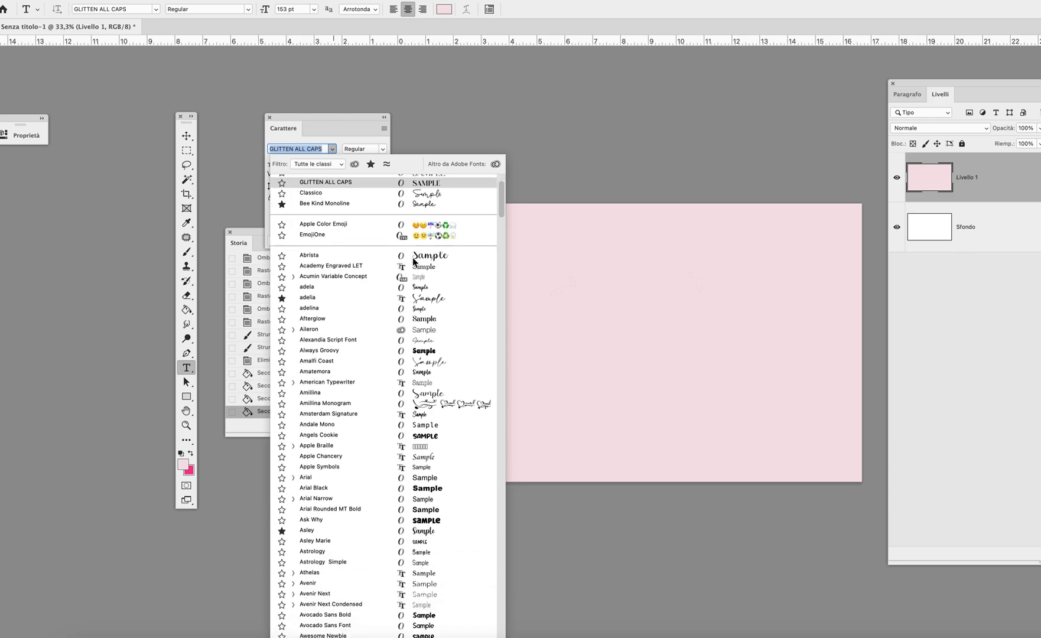
{"action": "left_click", "coordinate": [310, 255]}
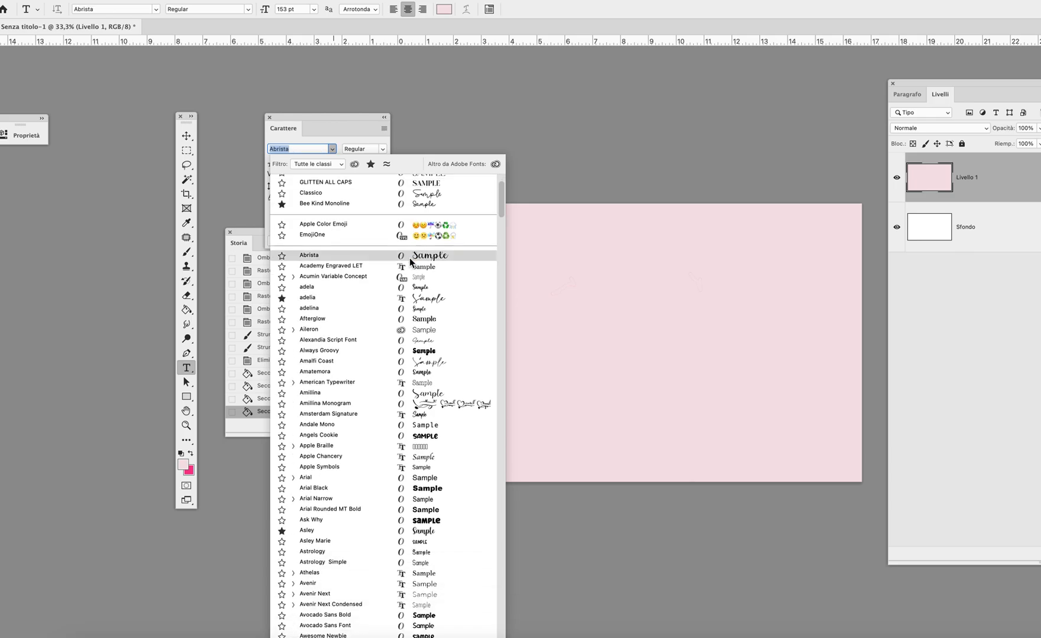
{"action": "mouse_move", "coordinate": [312, 255]}
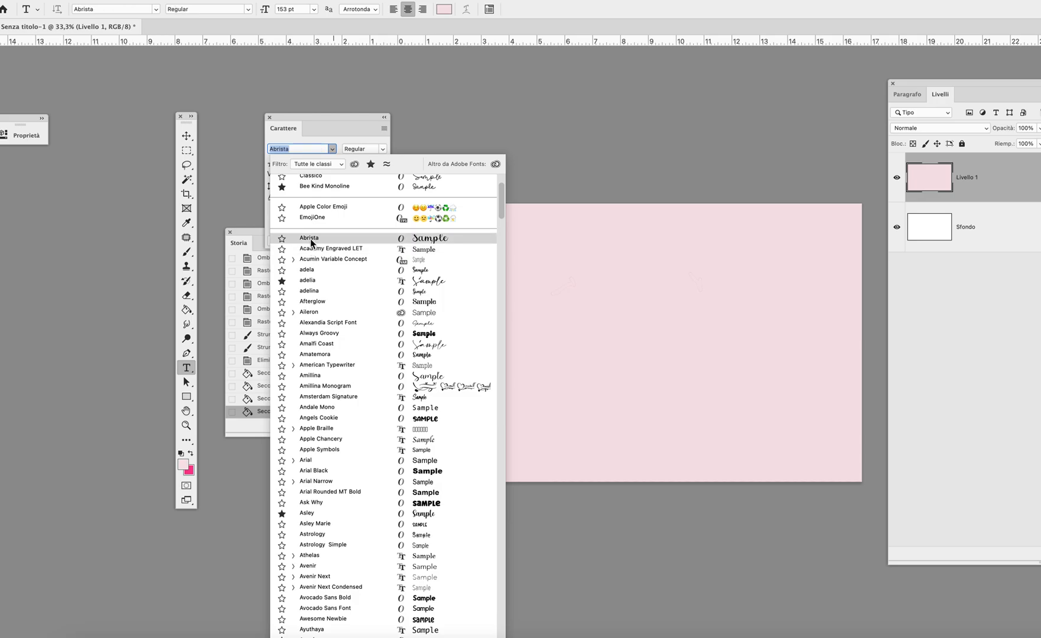
{"action": "scroll", "scroll_direction": "down", "scroll_amount": 3}
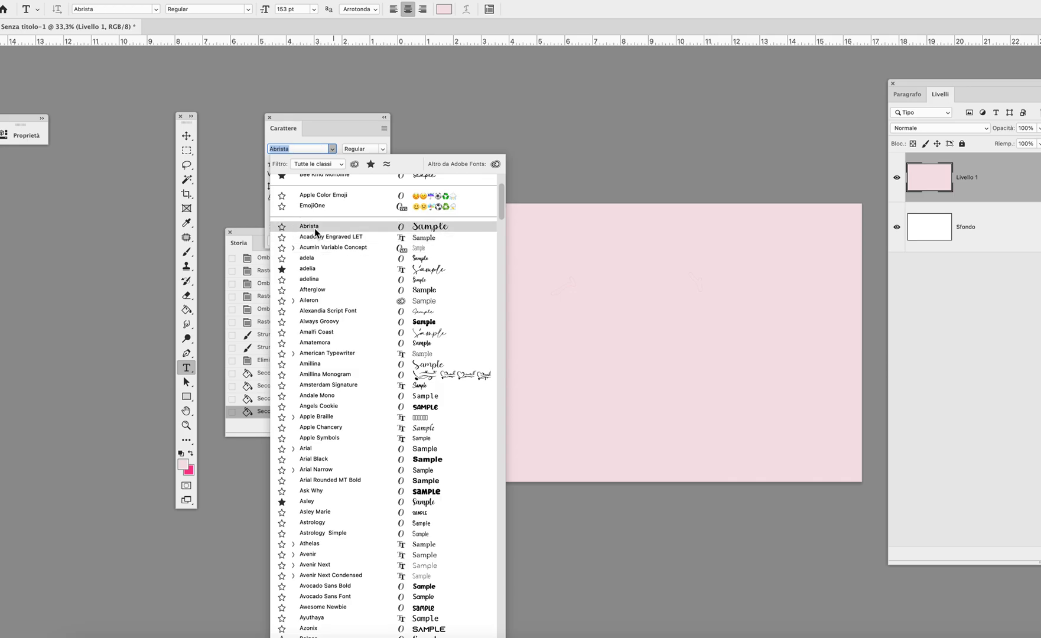
{"action": "left_click", "coordinate": [331, 237]}
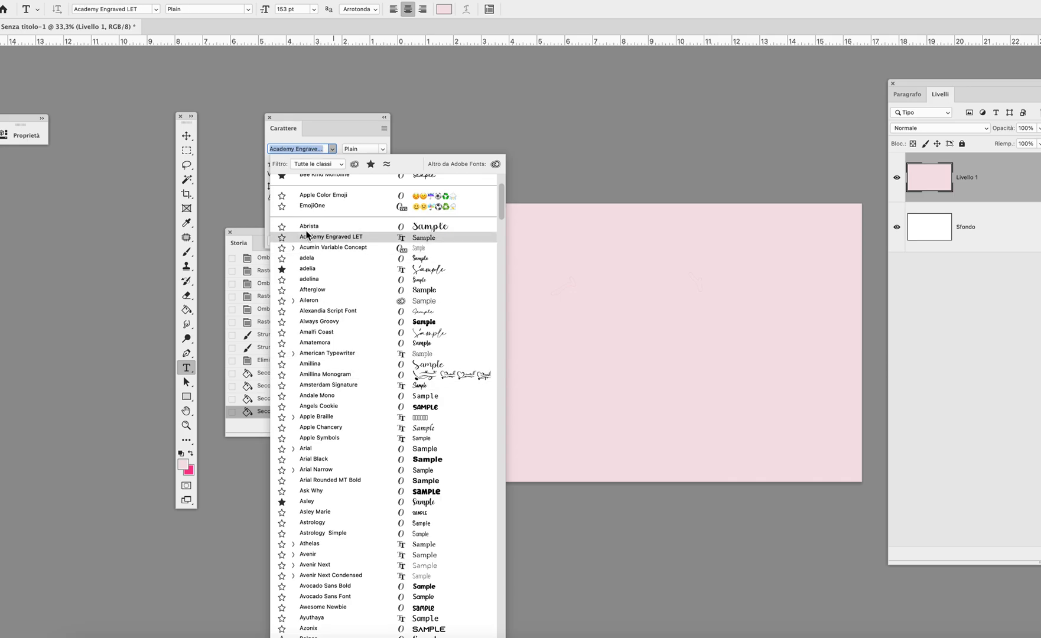
- Flip between Abrista, adelia and Academy Engraved LET, settling on Academy Engraved LET
{"action": "left_click", "coordinate": [309, 225]}
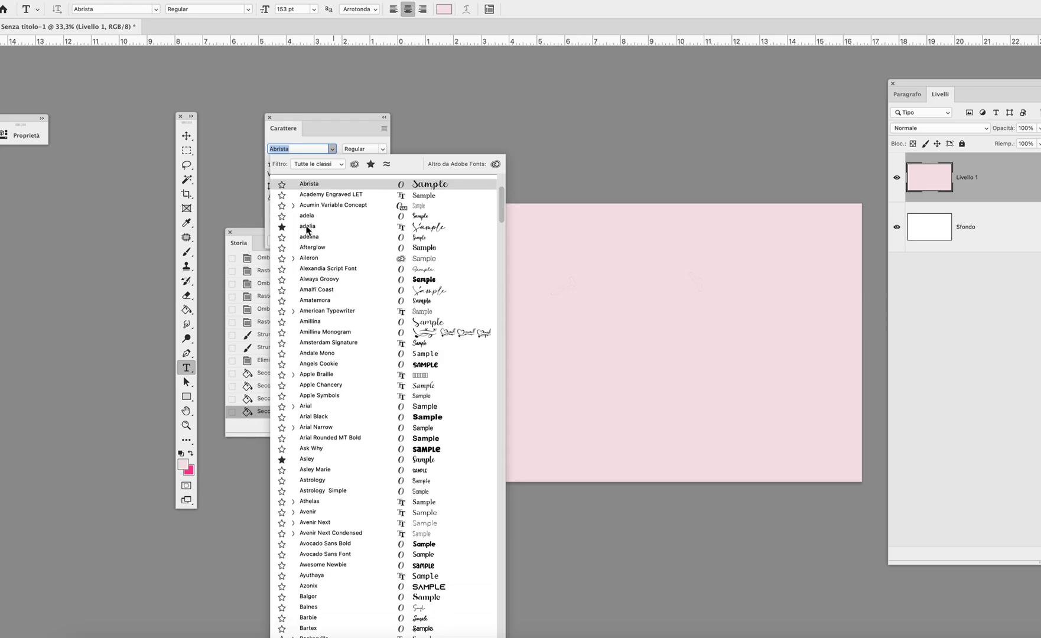
{"action": "left_click", "coordinate": [307, 226]}
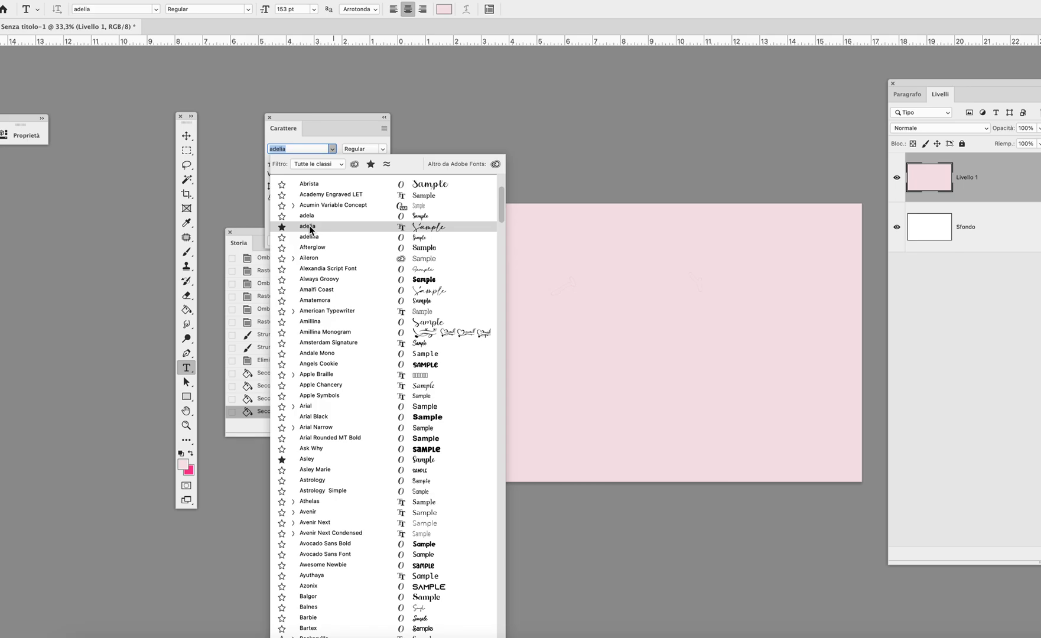
{"action": "left_click", "coordinate": [310, 183]}
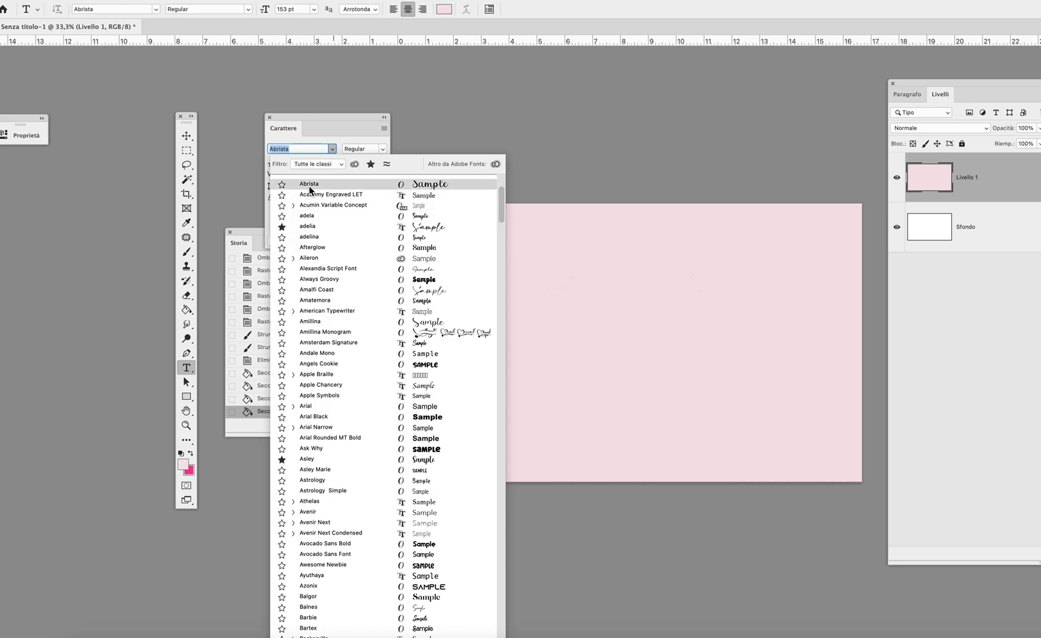
{"action": "left_click", "coordinate": [331, 195]}
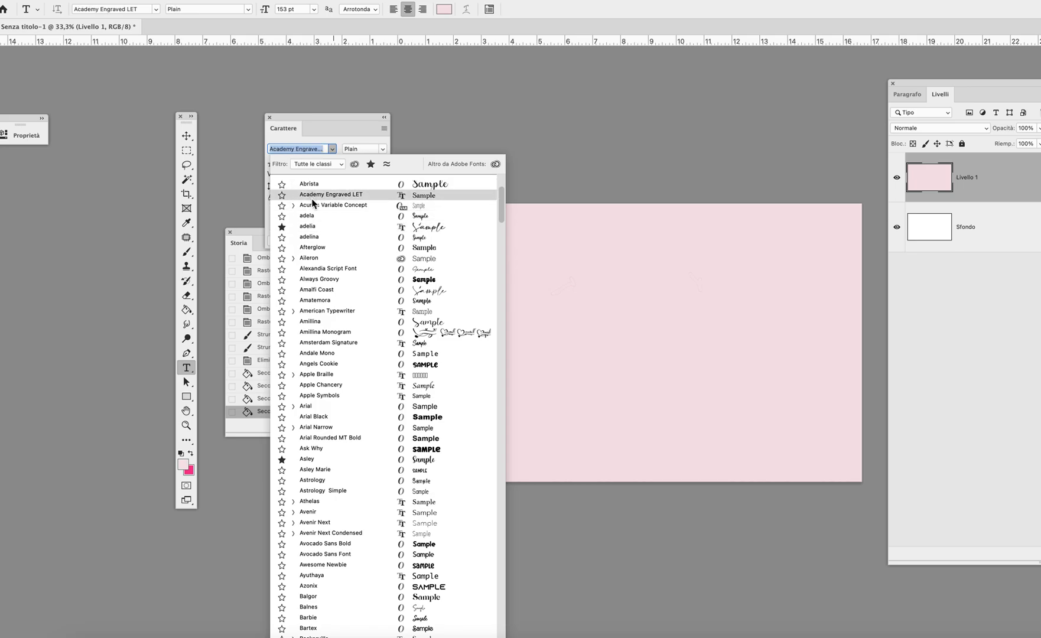
{"action": "scroll", "scroll_direction": "down", "scroll_amount": 3}
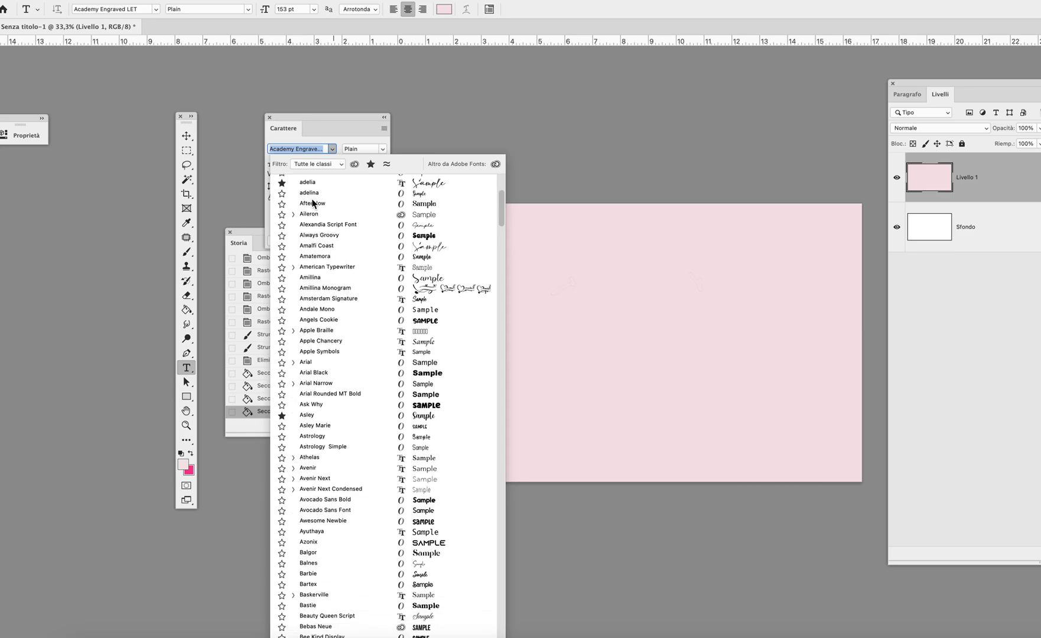
- Scroll the font list and choose GG Medium as the type font
{"action": "left_click", "coordinate": [329, 298]}
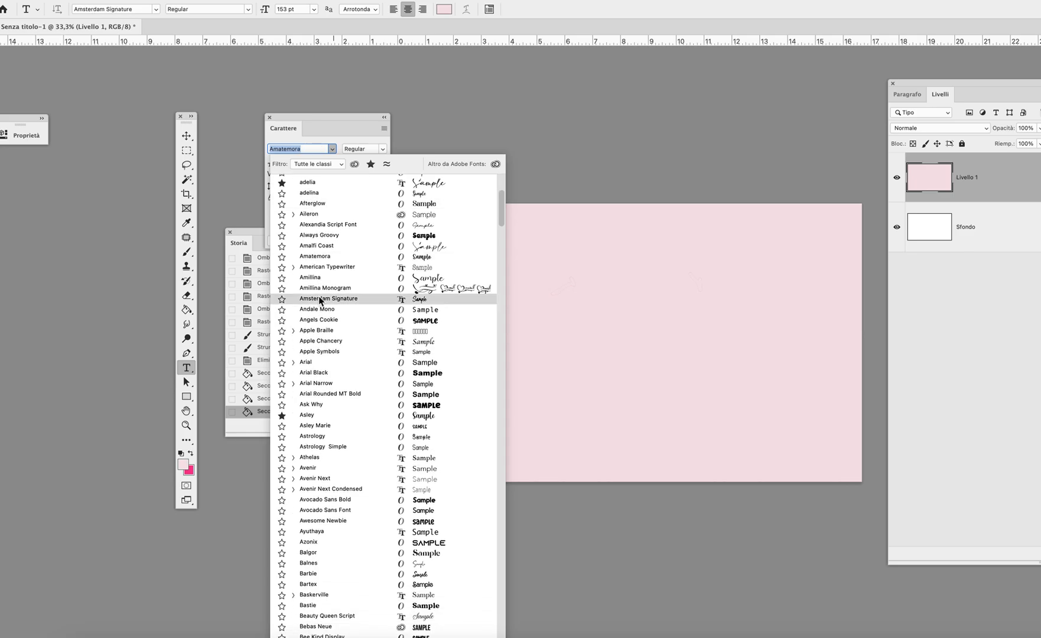
{"action": "scroll", "scroll_direction": "down", "scroll_amount": 3}
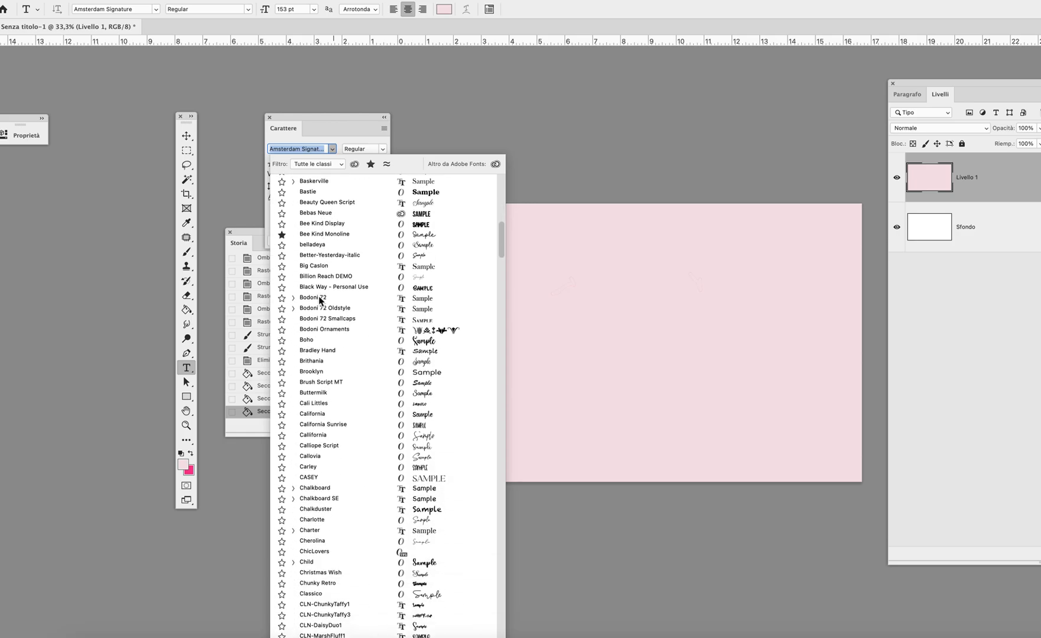
{"action": "scroll", "scroll_direction": "down", "scroll_amount": 3}
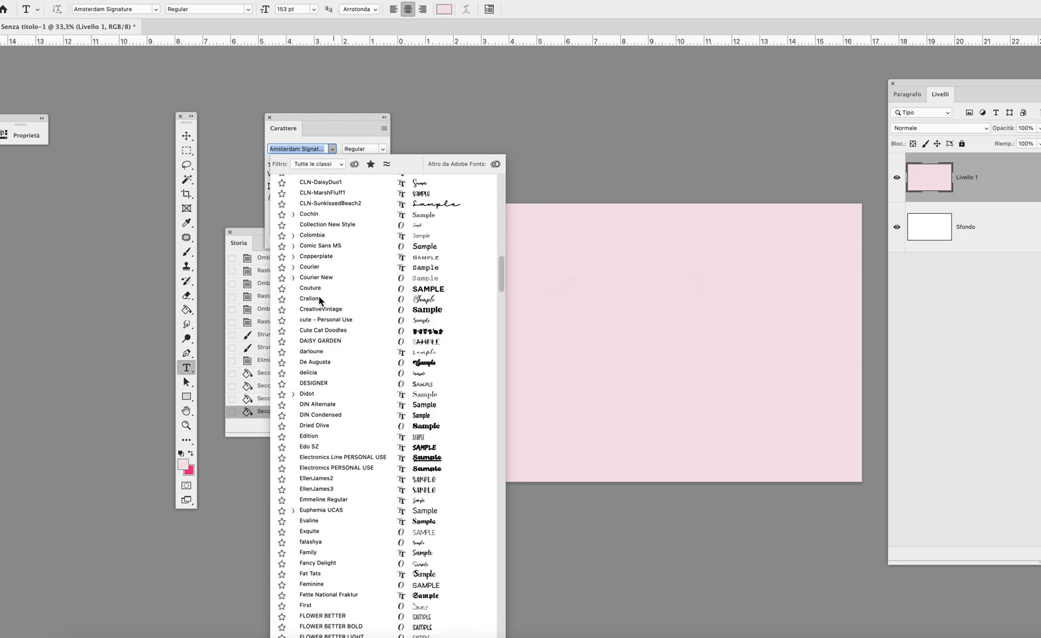
{"action": "scroll", "scroll_direction": "down", "scroll_amount": 3}
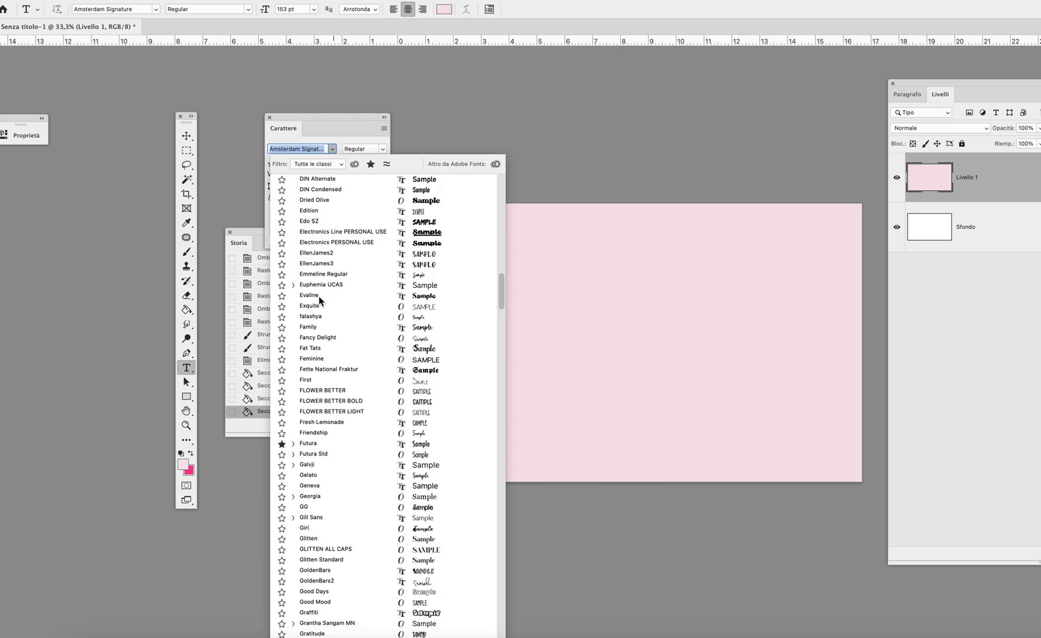
{"action": "scroll", "scroll_direction": "down", "scroll_amount": 3}
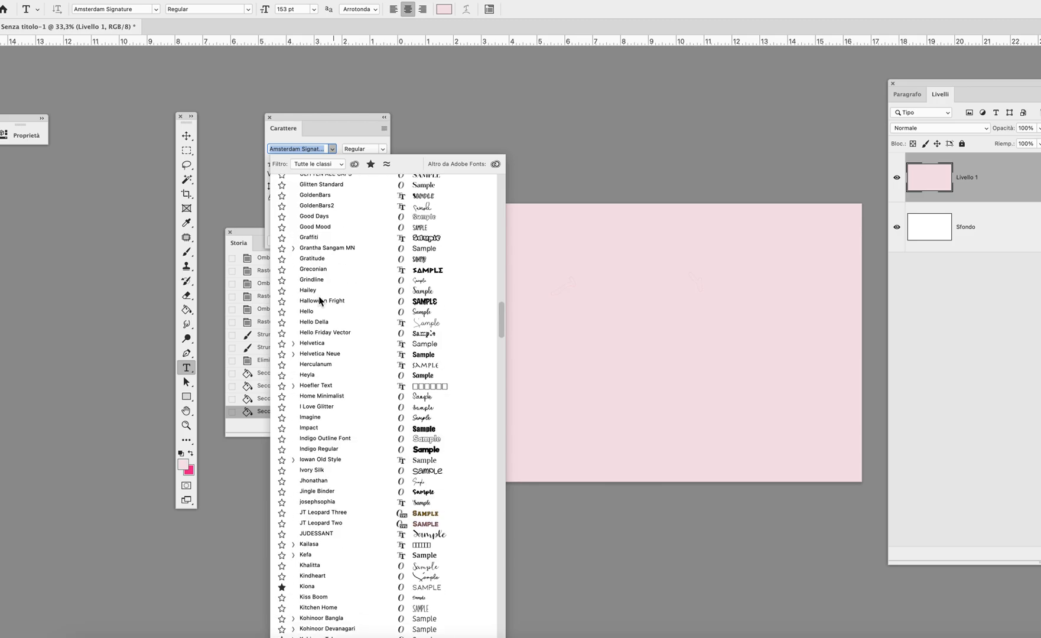
{"action": "scroll", "scroll_direction": "up", "scroll_amount": 3}
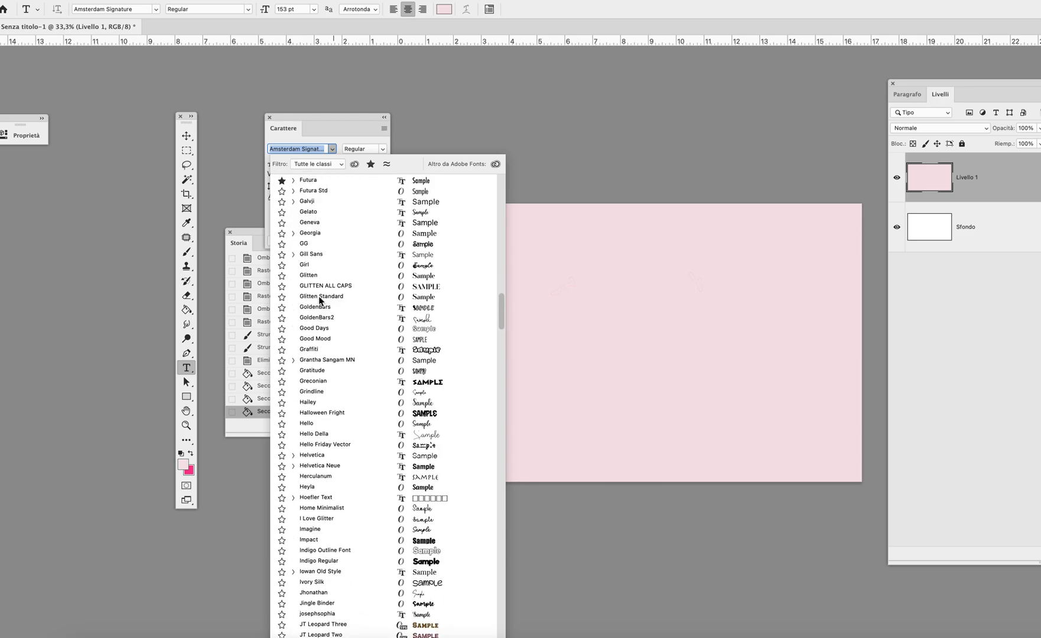
{"action": "left_click", "coordinate": [304, 230]}
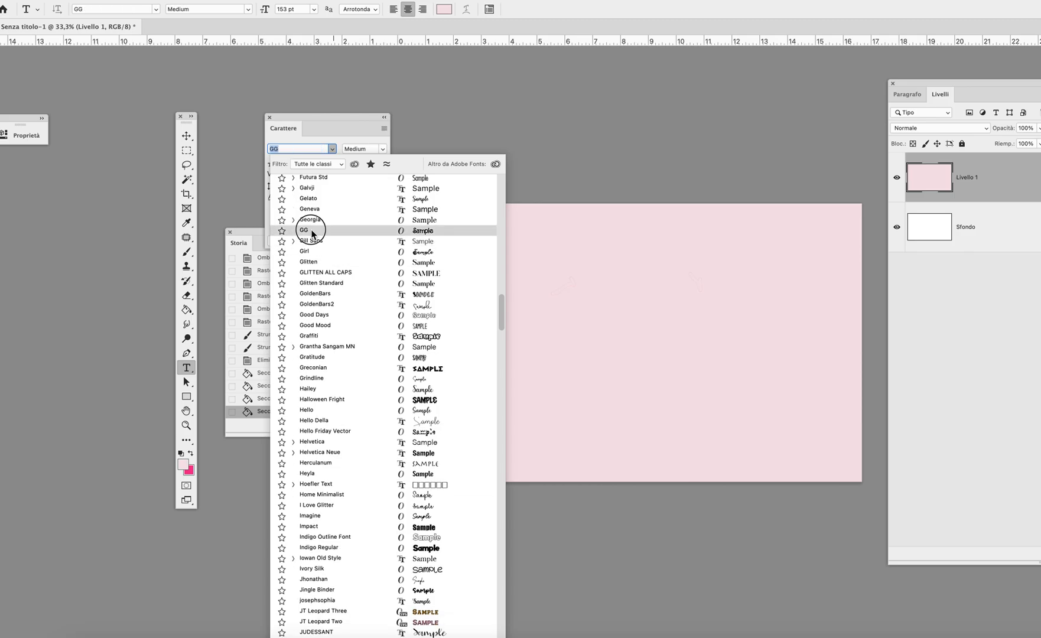
- Close the font list, keeping GG Medium at 153 pt as the type font
{"action": "left_click", "coordinate": [304, 231]}
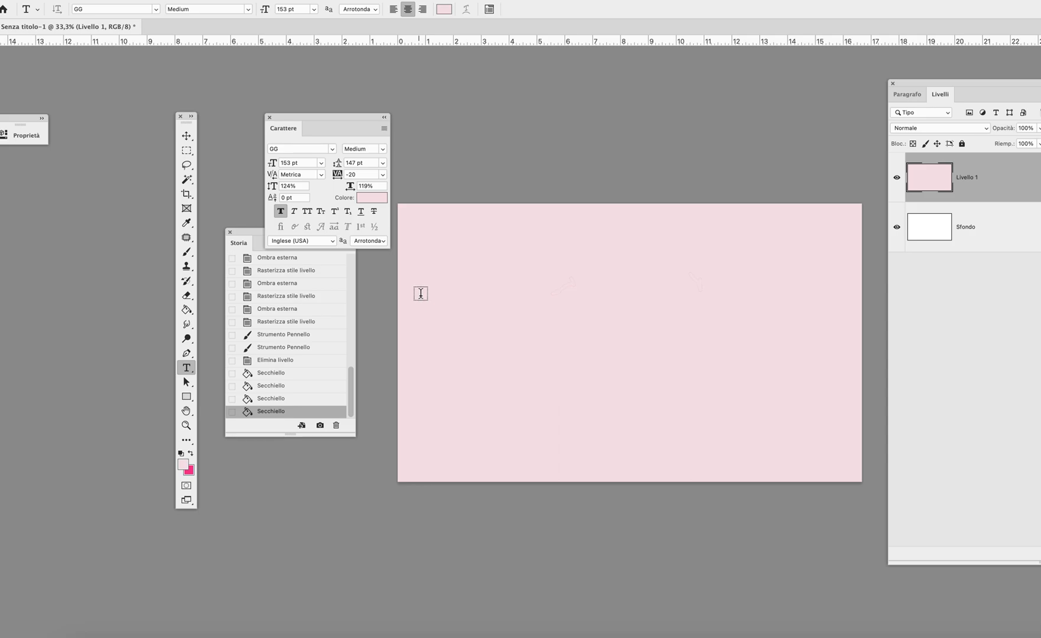
{"action": "mouse_move", "coordinate": [450, 294]}
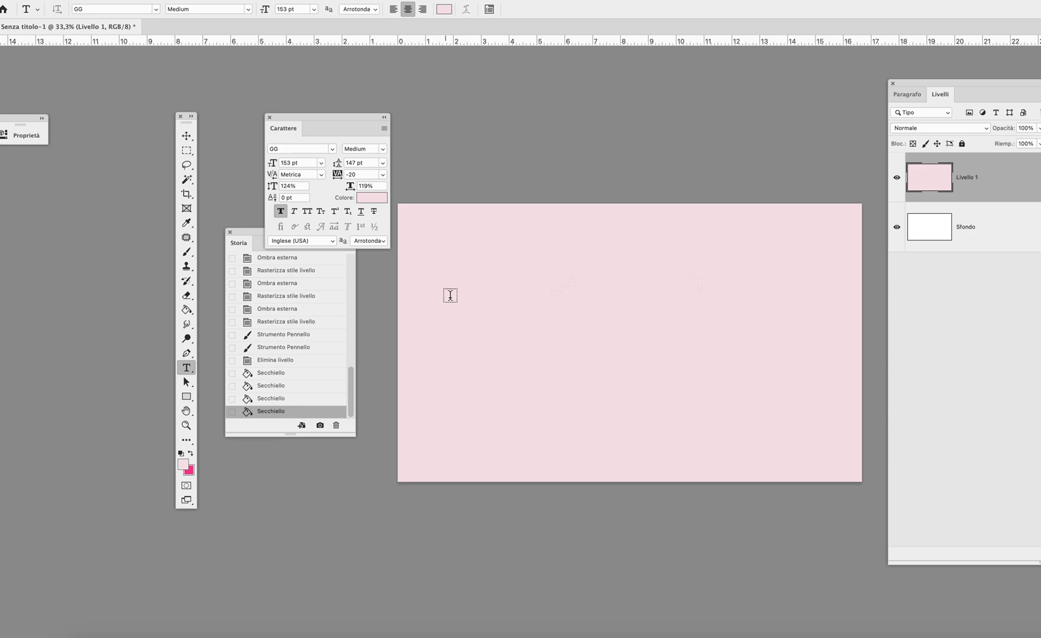
{"action": "mouse_move", "coordinate": [471, 293]}
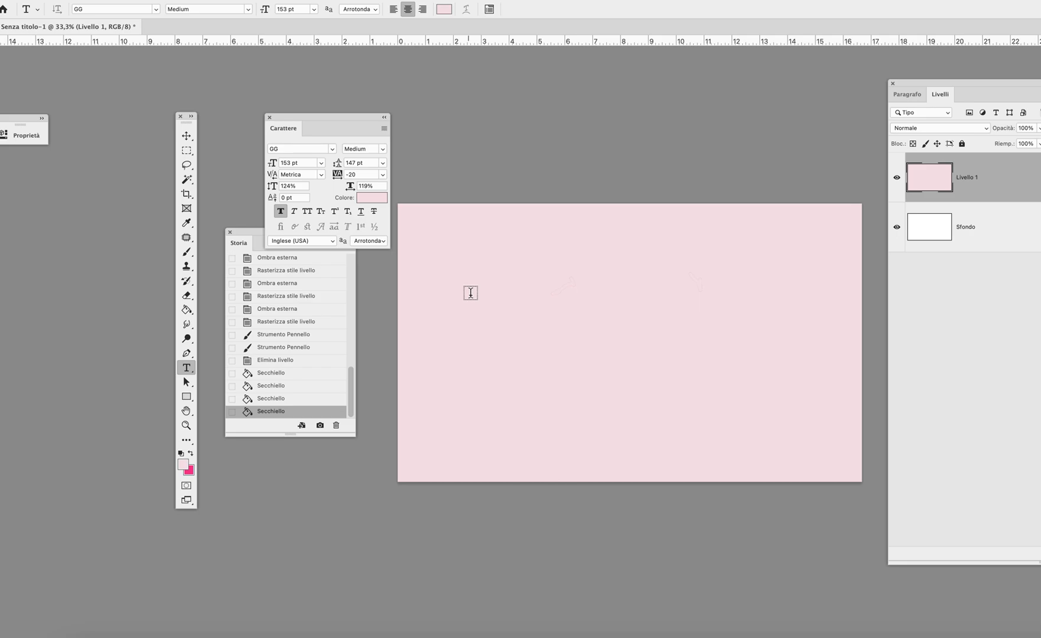
{"action": "mouse_move", "coordinate": [461, 256]}
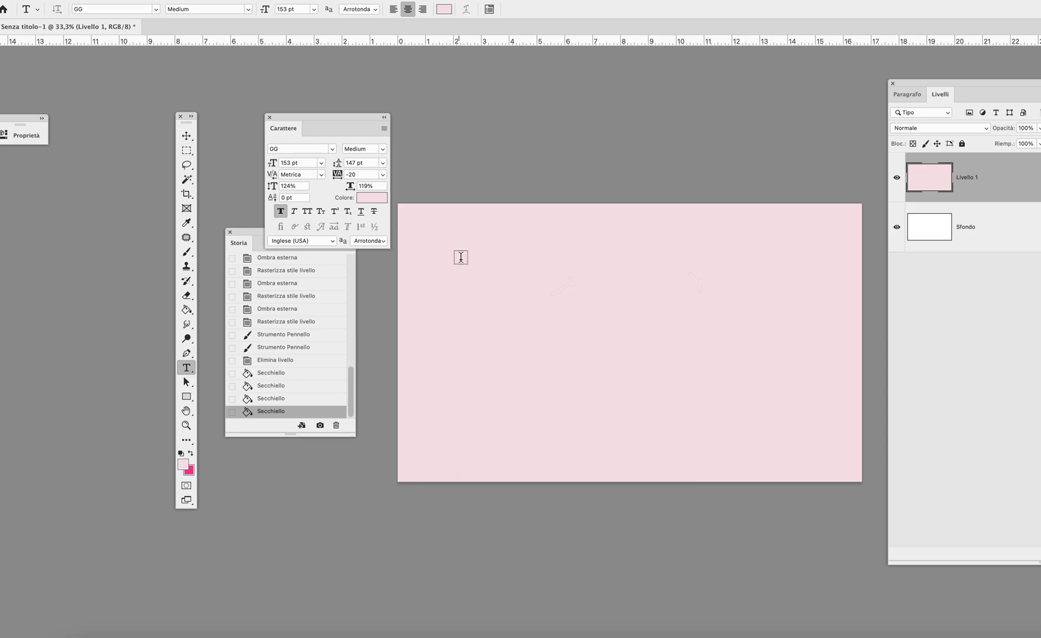
{"action": "mouse_move", "coordinate": [449, 241]}
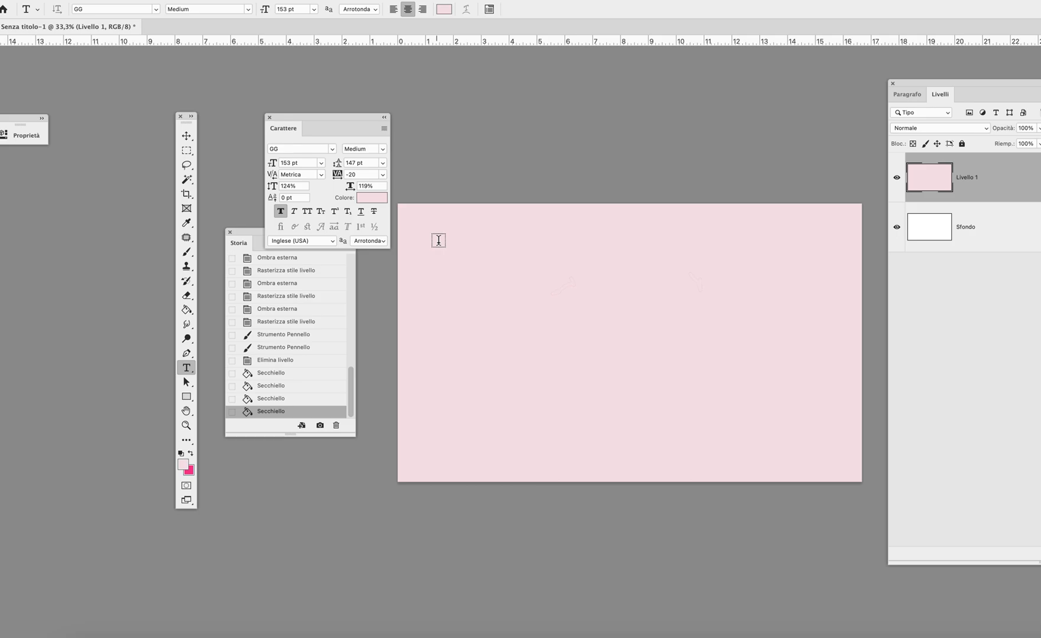
- Set the text colour to white and type 'Barbie' on the pink canvas
{"action": "left_click", "coordinate": [373, 197]}
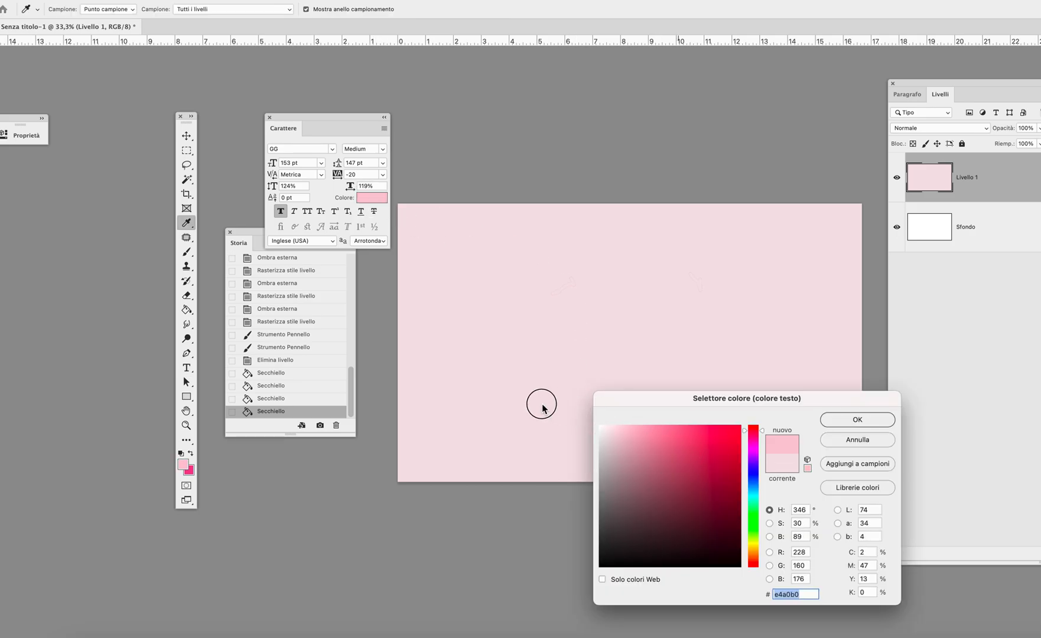
{"action": "left_click", "coordinate": [856, 420]}
{"action": "type", "text": "B"}
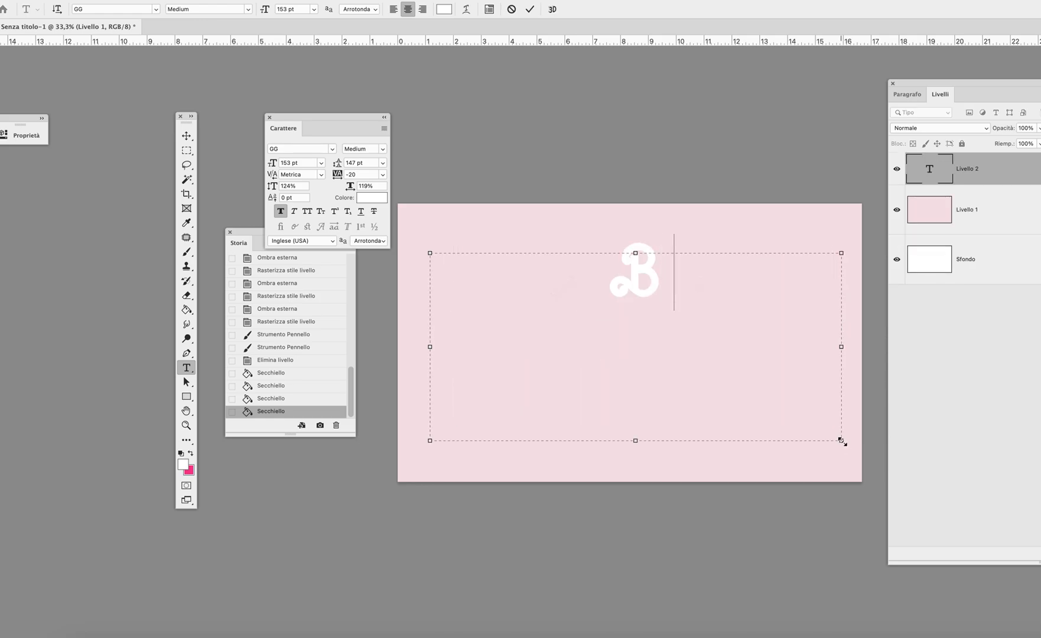
{"action": "type", "text": "arbie"}
{"action": "left_click", "coordinate": [301, 163]}
{"action": "type", "text": "246"}
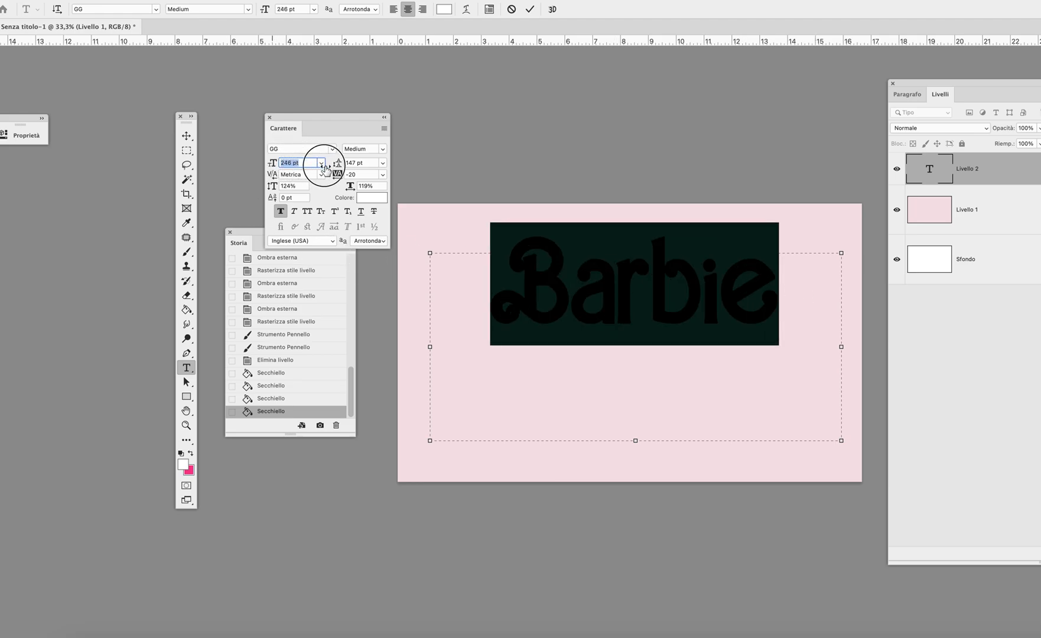
- Enlarge the white Barbie text to 270 pt and commit it as its own layer
{"action": "left_click", "coordinate": [320, 161]}
{"action": "type", "text": "270"}
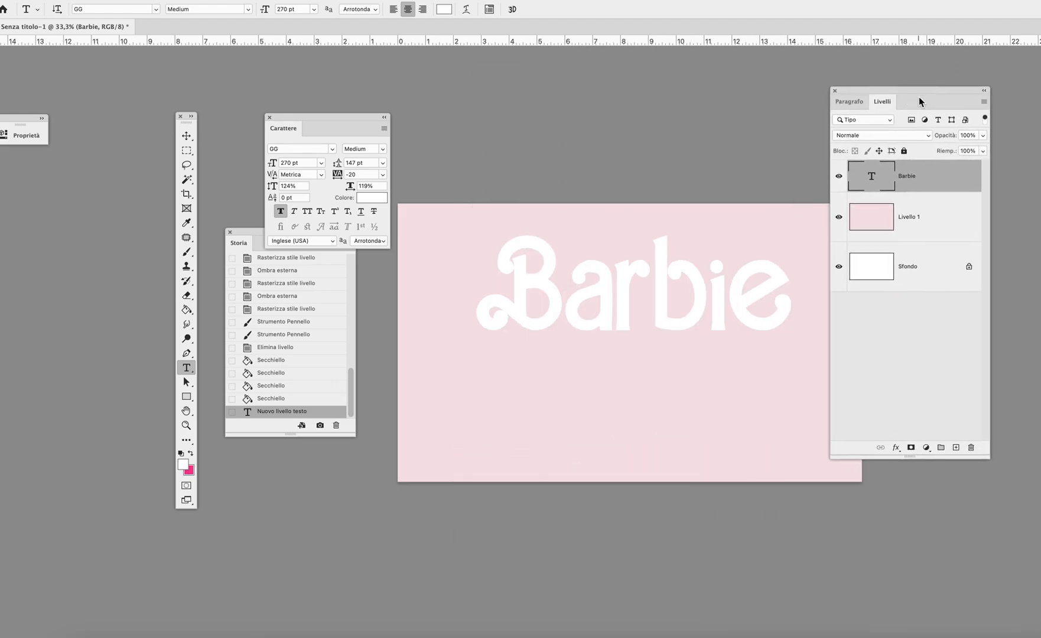
{"action": "mouse_move", "coordinate": [944, 181]}
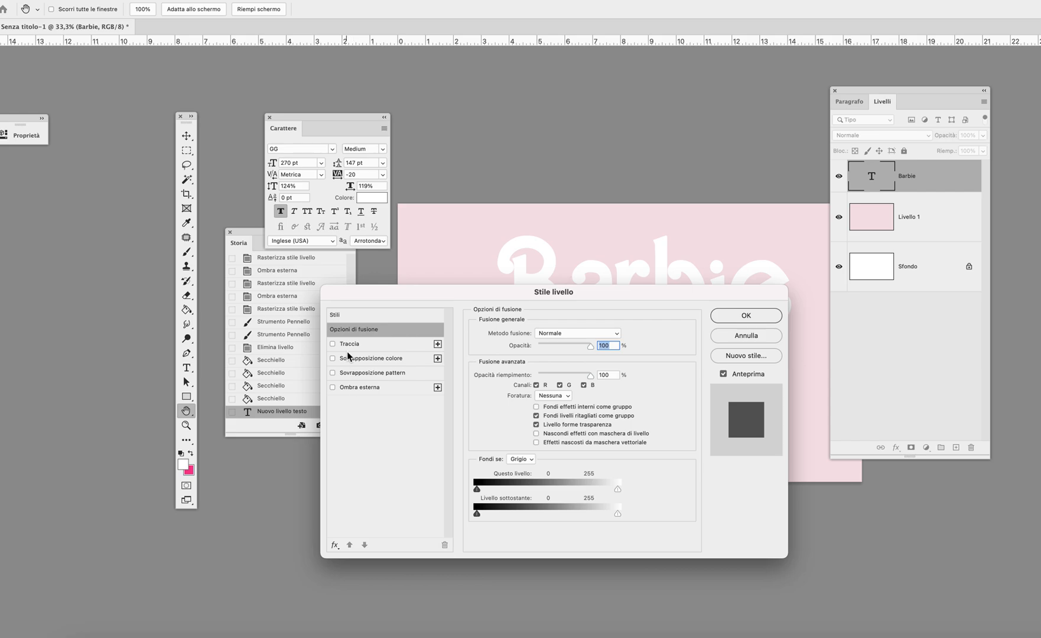
- Add a pink Stroke layer style of about 22 px outside the Barbie text
{"action": "left_click", "coordinate": [332, 344]}
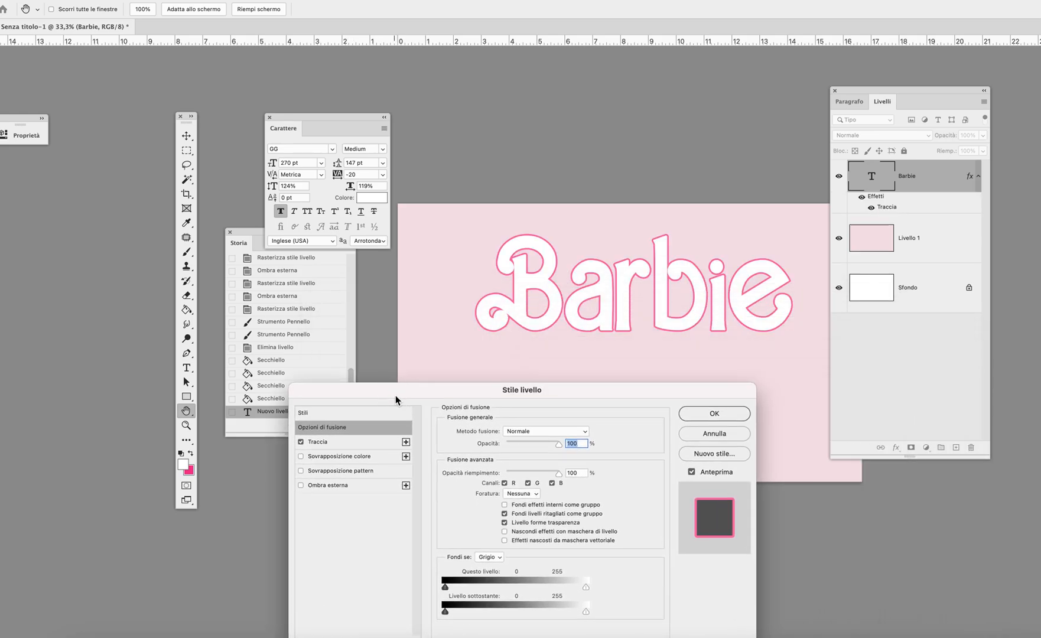
{"action": "left_click", "coordinate": [319, 441]}
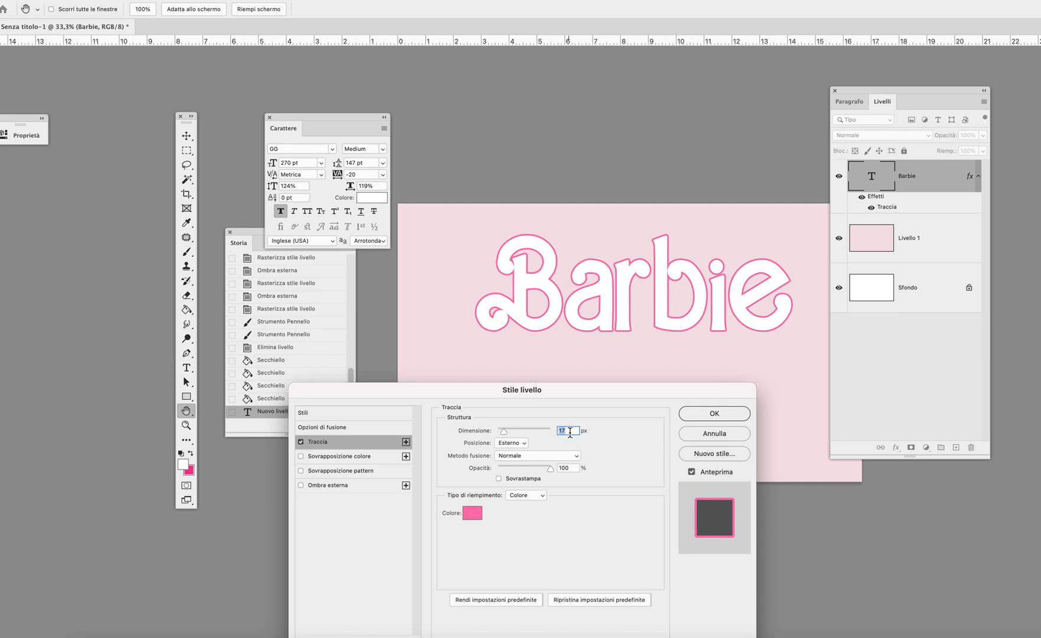
{"action": "mouse_move", "coordinate": [570, 431]}
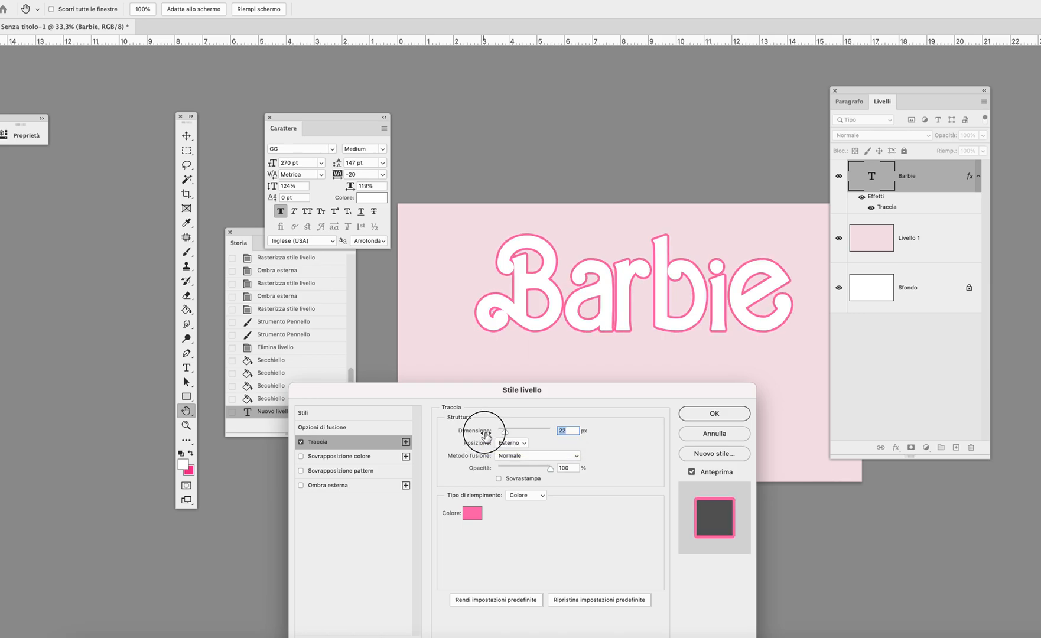
{"action": "left_click", "coordinate": [713, 412]}
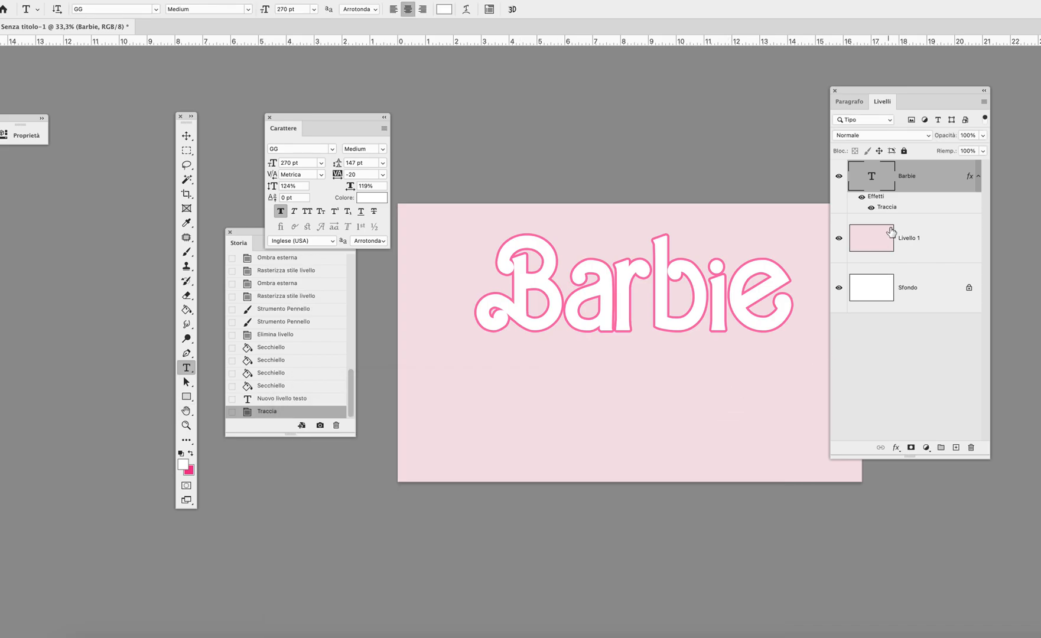
- Rasterize the Barbie layer's style so the pink outline becomes pixels
{"action": "right_click", "coordinate": [906, 175]}
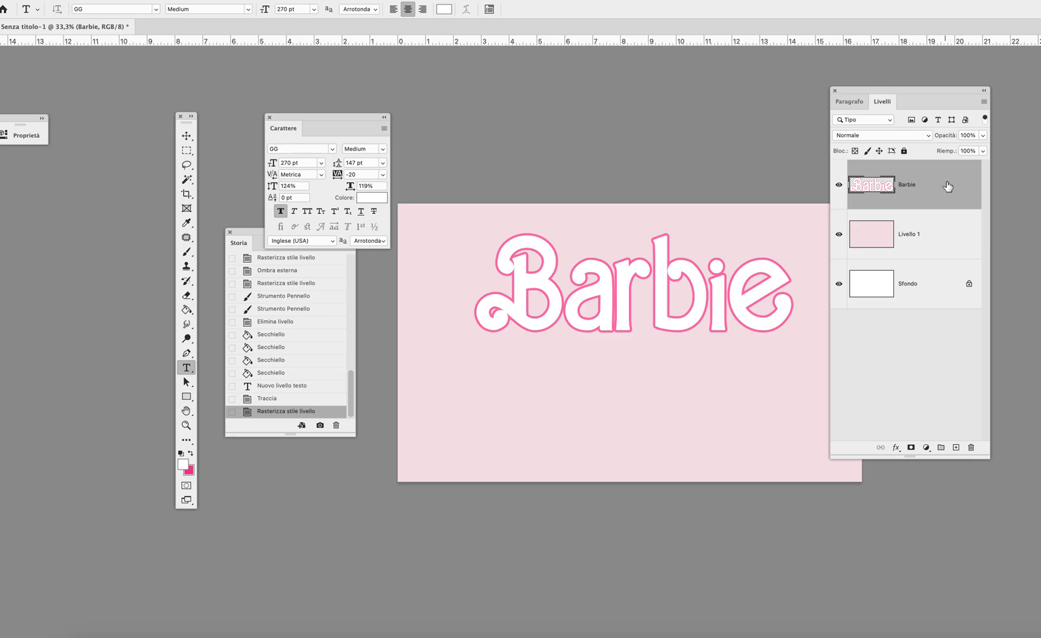
{"action": "mouse_move", "coordinate": [947, 186]}
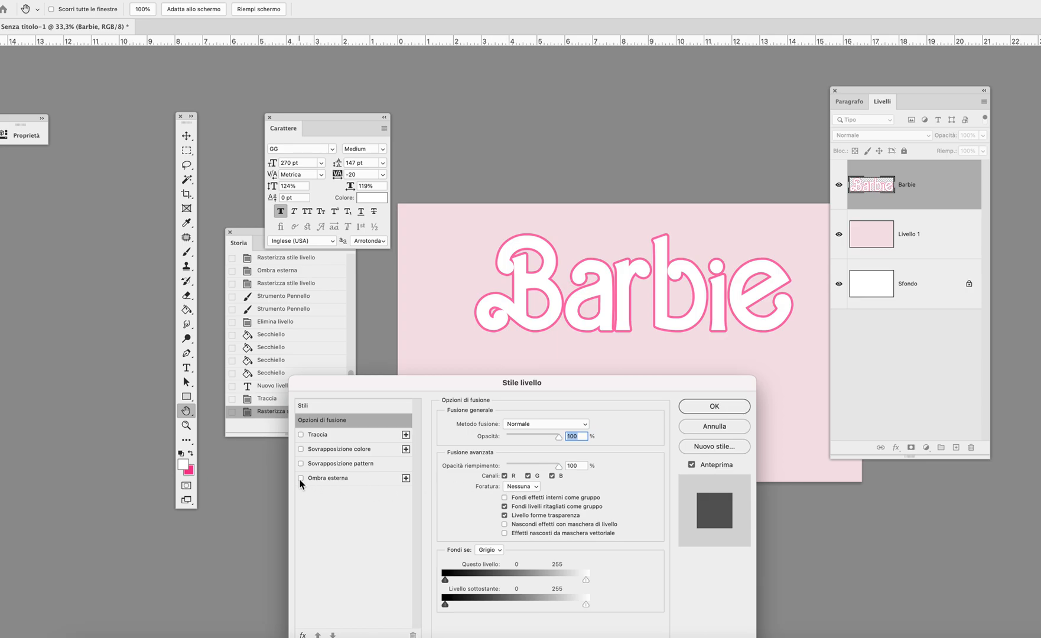
- Enable Ombra esterna on the Barbie text and set its pink shadow to 100% opacity, 120°, 20 px distance, 12% spread, 3 px size
{"action": "left_click", "coordinate": [303, 479]}
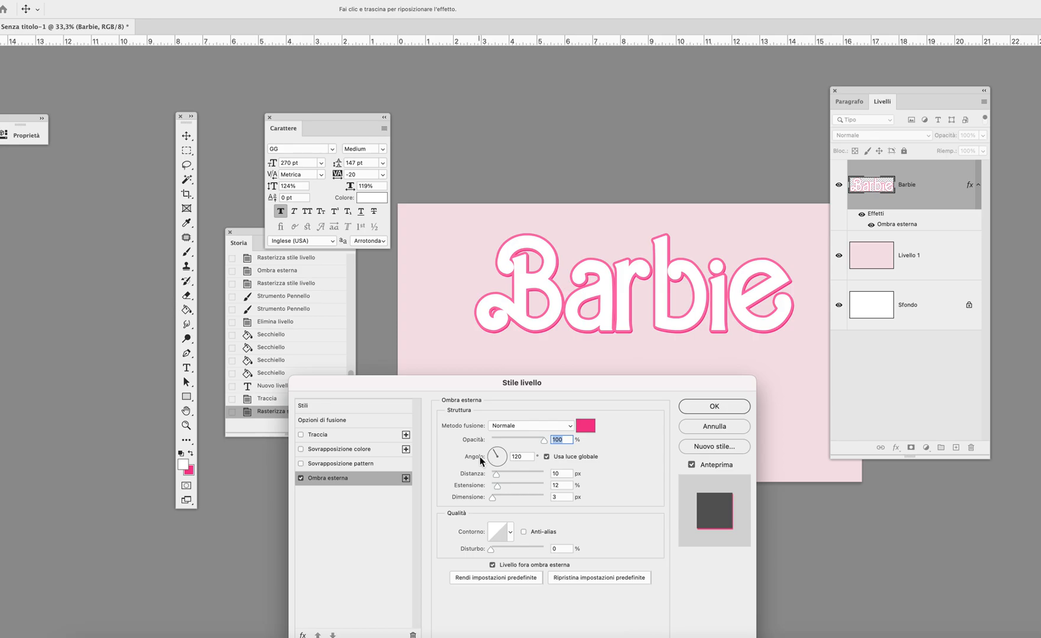
{"action": "mouse_move", "coordinate": [496, 458]}
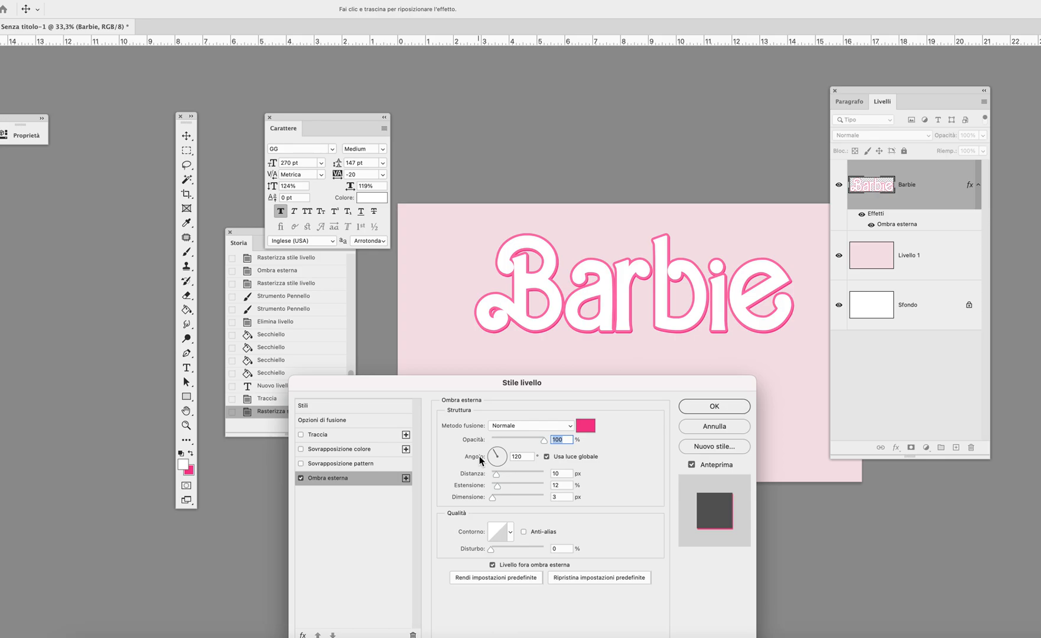
{"action": "triple_click", "coordinate": [522, 456]}
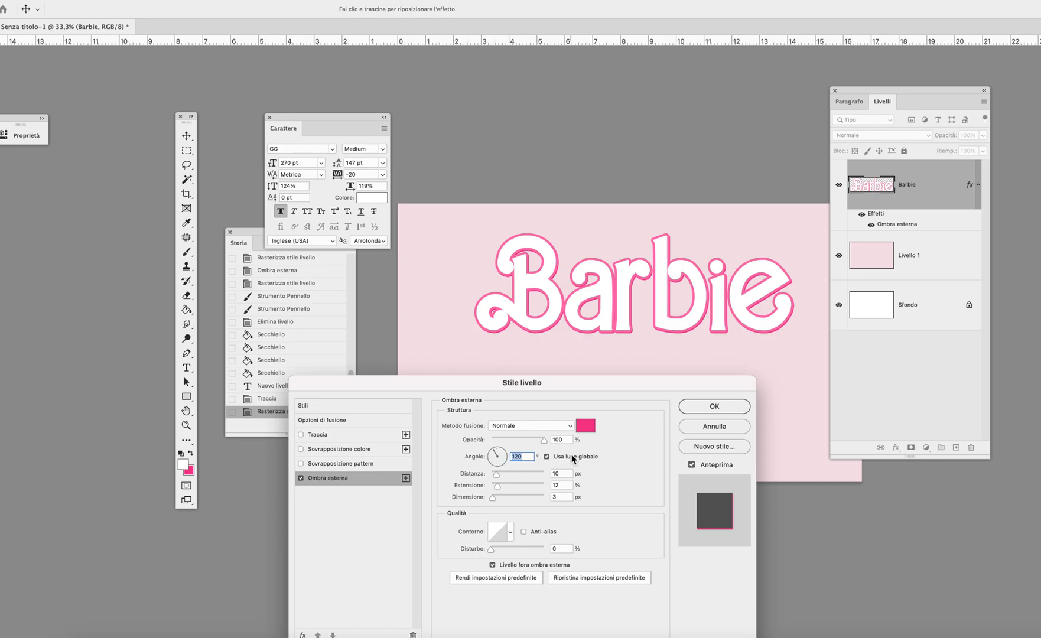
{"action": "mouse_move", "coordinate": [640, 455]}
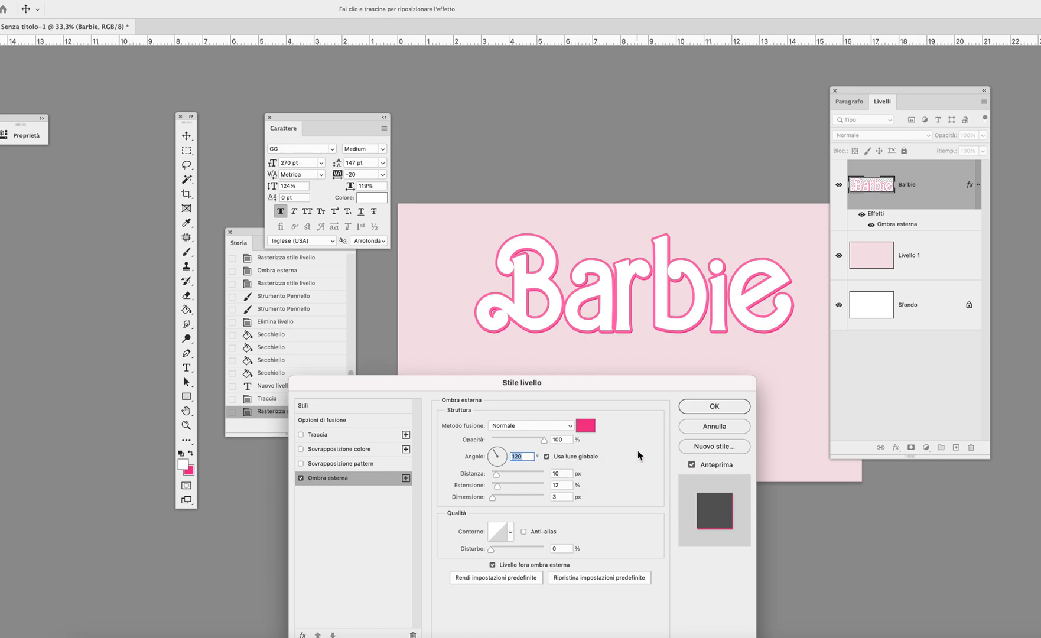
{"action": "mouse_move", "coordinate": [488, 488]}
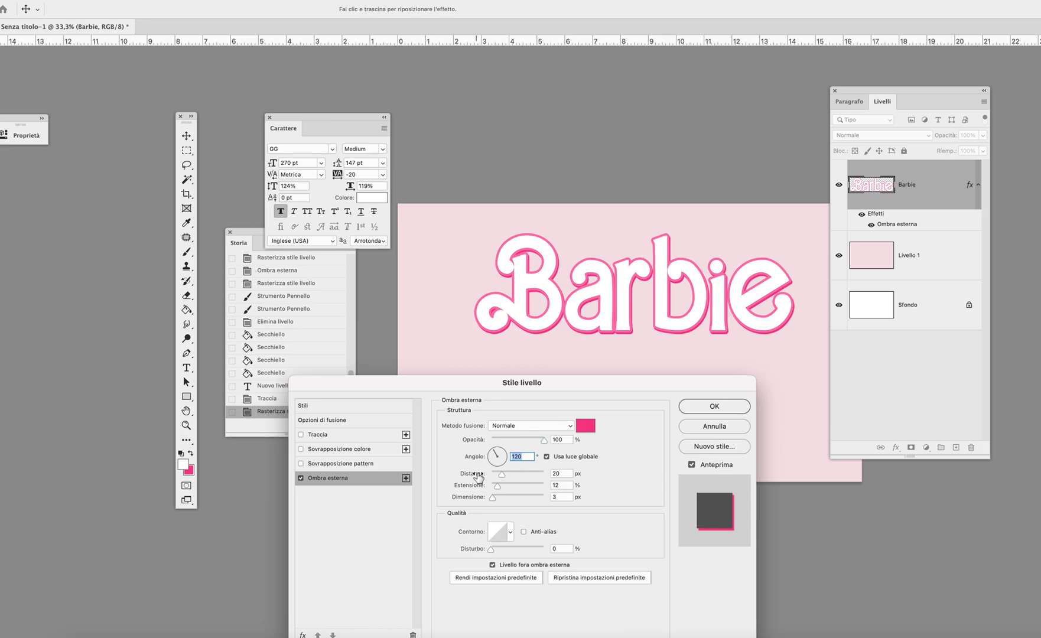
{"action": "mouse_move", "coordinate": [522, 478]}
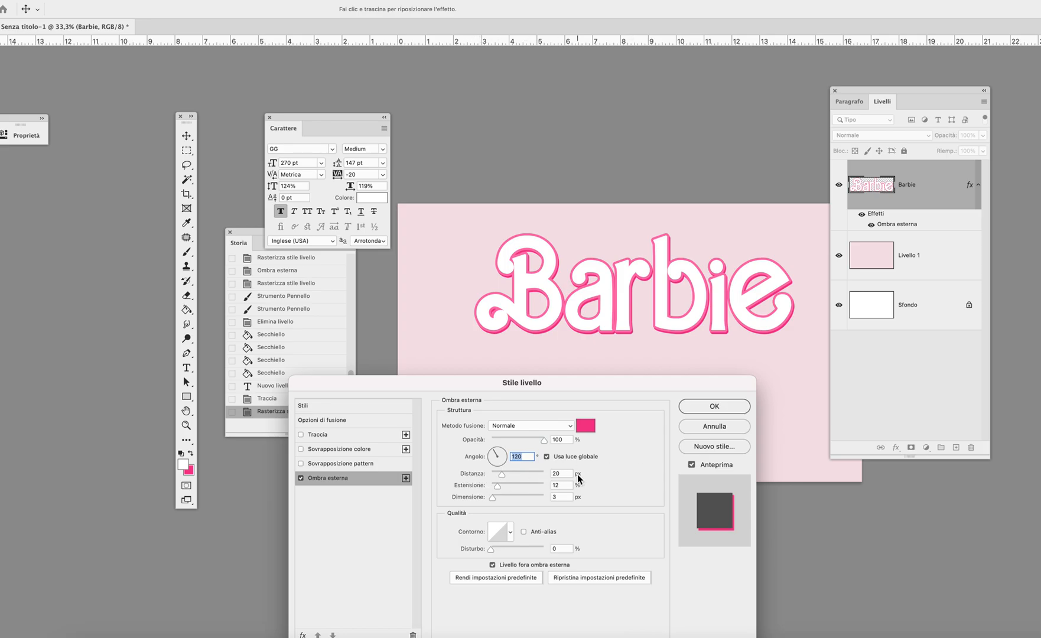
{"action": "mouse_move", "coordinate": [567, 474]}
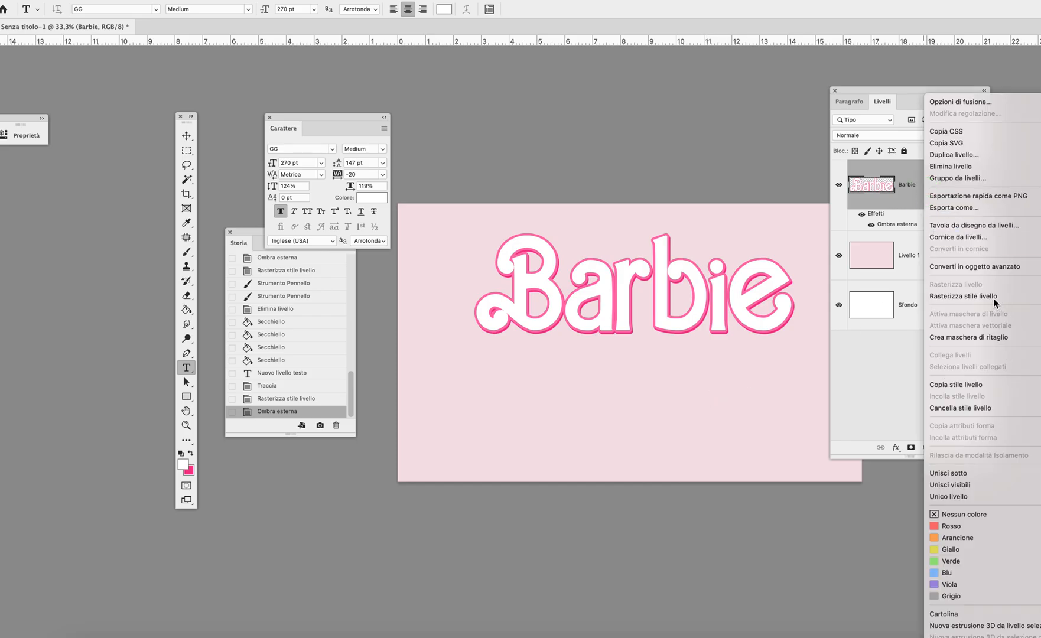
- Rasterize the first shadow into the Barbie layer and re-enable an identical 20 px pink Ombra esterna
{"action": "left_click", "coordinate": [963, 296]}
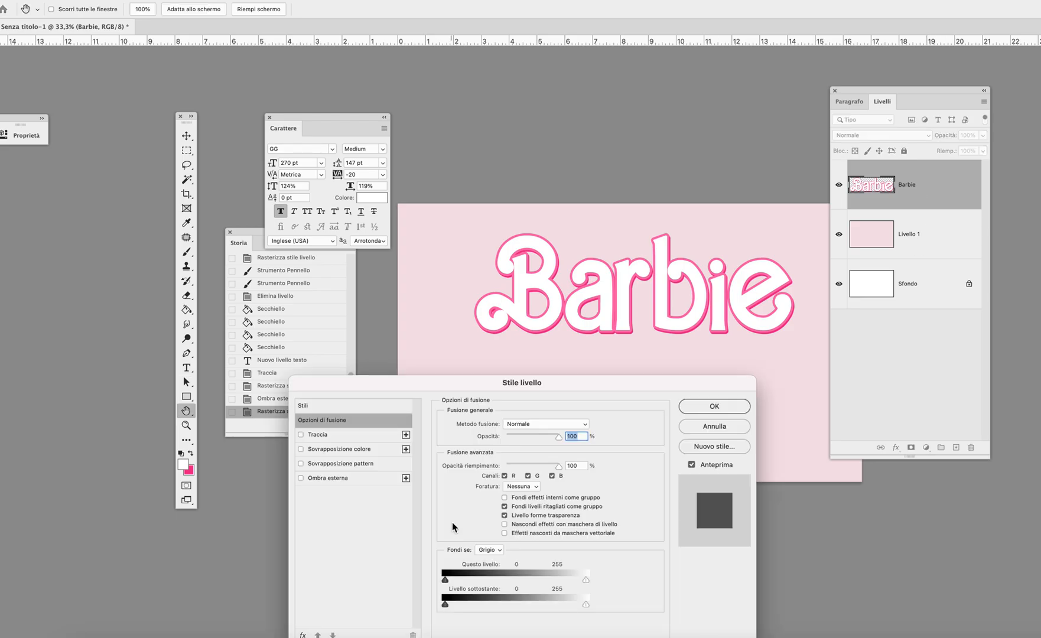
{"action": "left_click", "coordinate": [329, 478]}
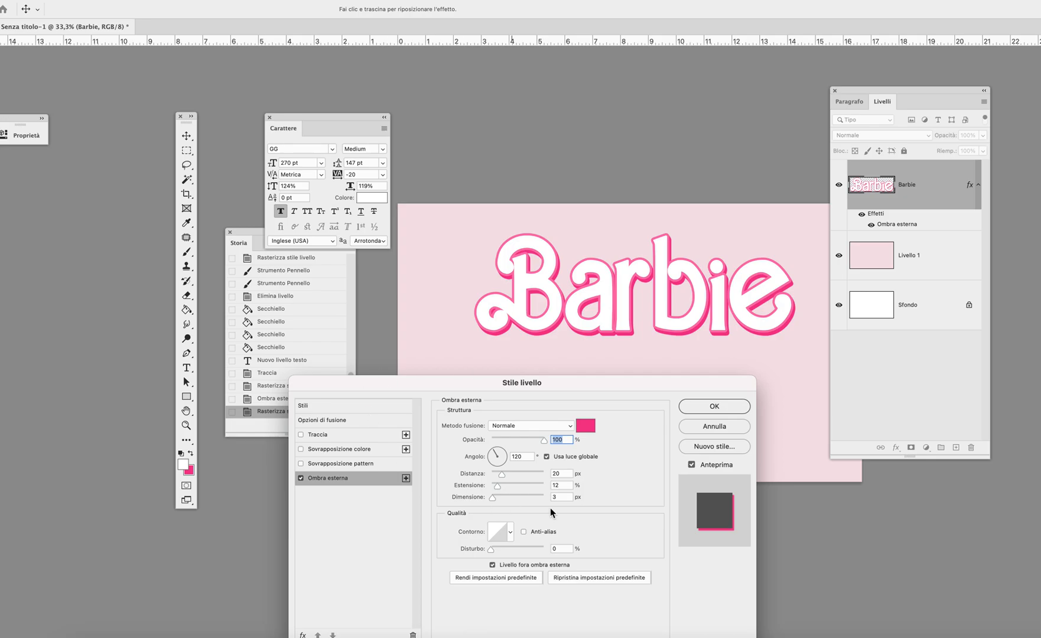
{"action": "mouse_move", "coordinate": [580, 525]}
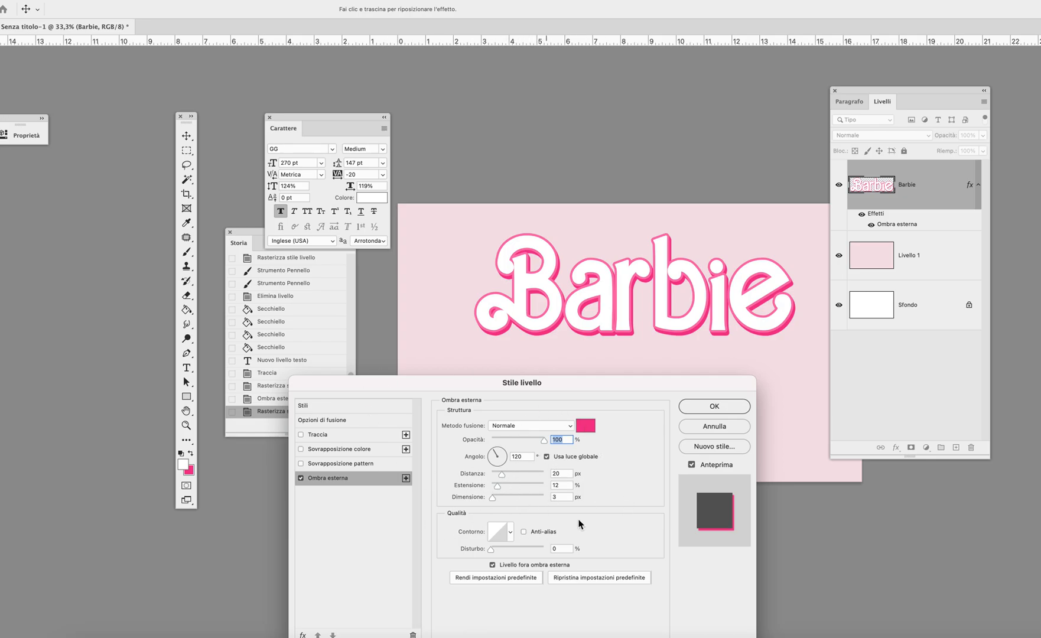
{"action": "mouse_move", "coordinate": [546, 518]}
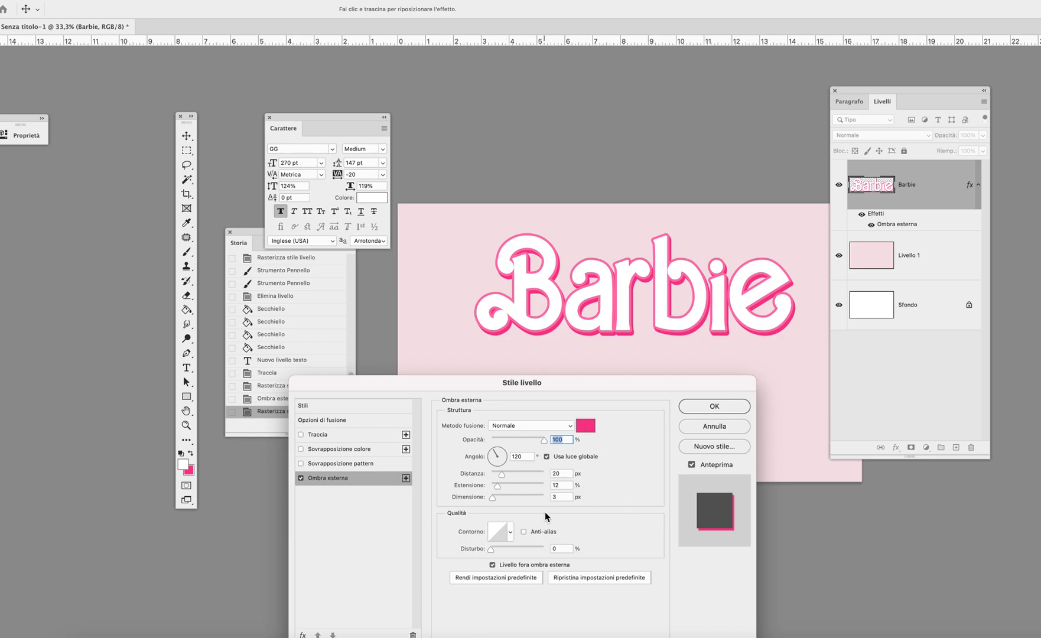
{"action": "mouse_move", "coordinate": [710, 411]}
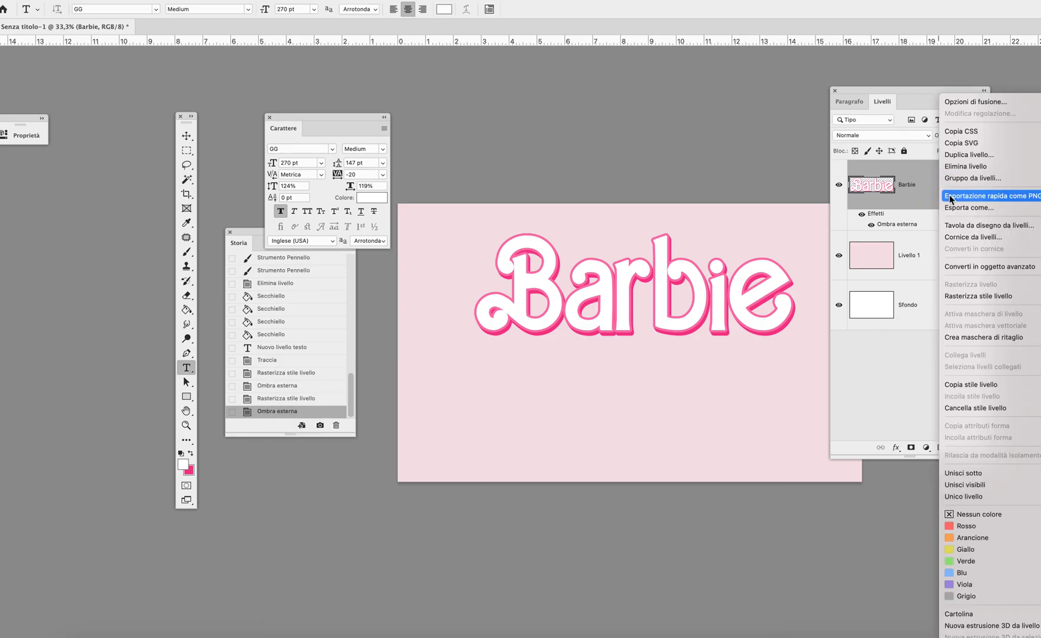
{"action": "mouse_move", "coordinate": [983, 296]}
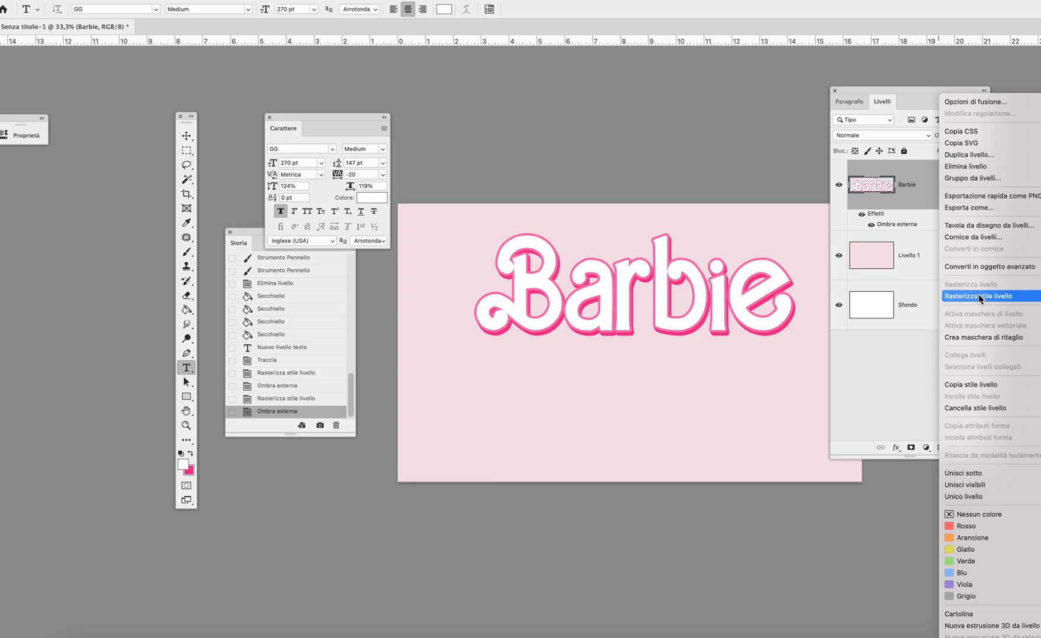
- Bake the current shadow, then apply two more pink drop shadows to the Barbie layer
{"action": "left_click", "coordinate": [981, 296]}
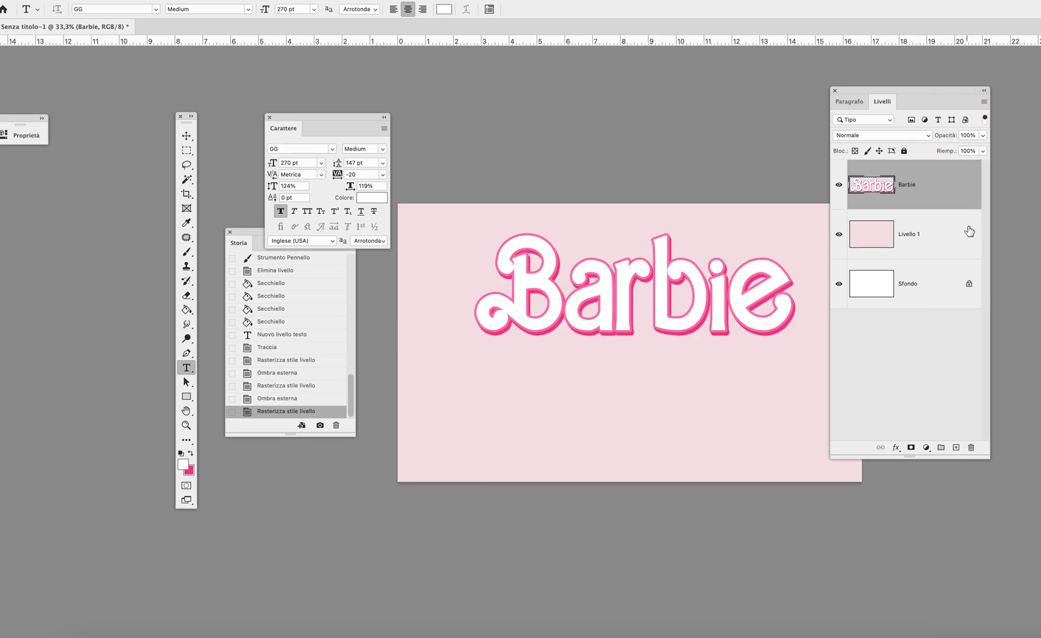
{"action": "mouse_move", "coordinate": [948, 194]}
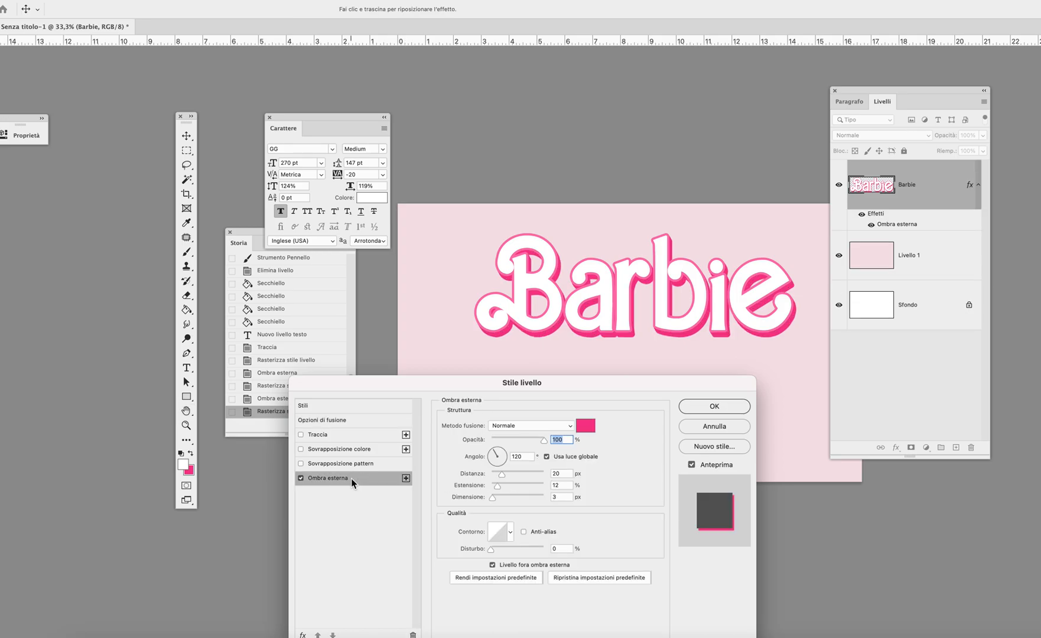
{"action": "left_click", "coordinate": [713, 406]}
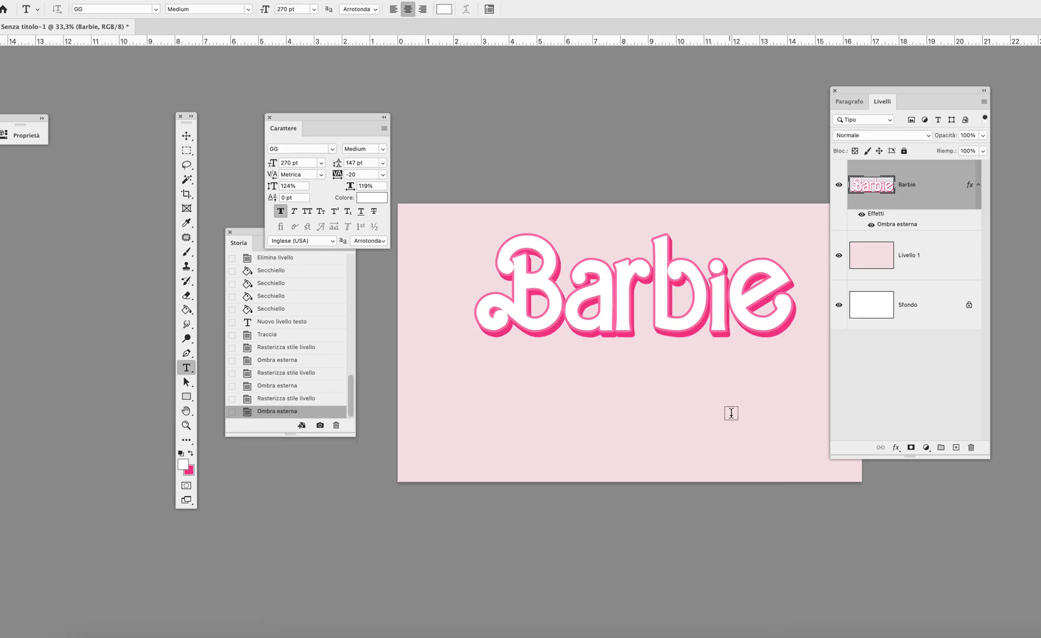
{"action": "right_click", "coordinate": [906, 184]}
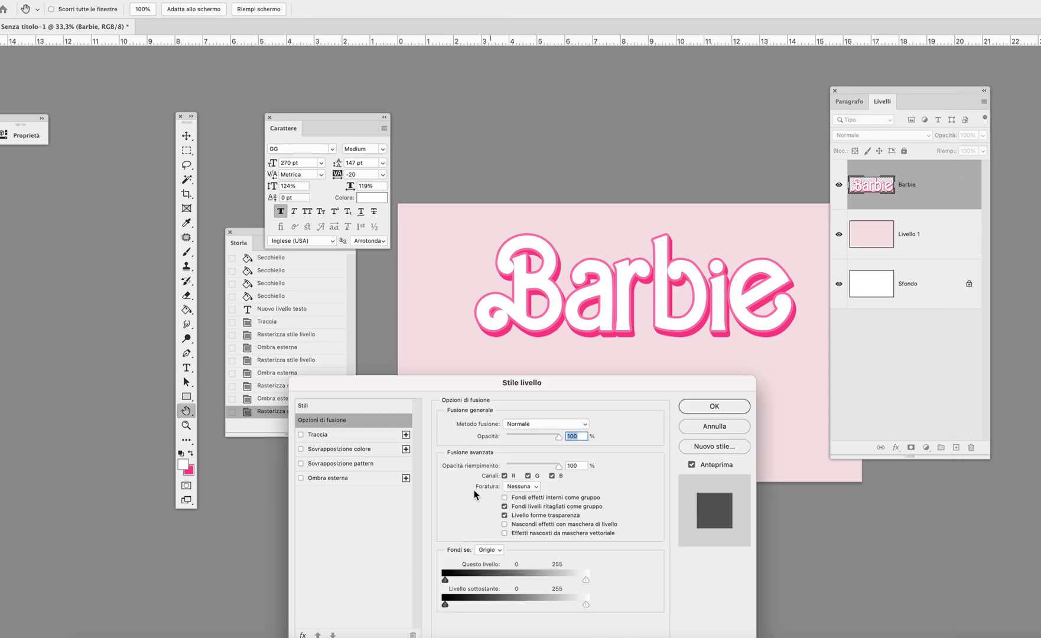
{"action": "left_click", "coordinate": [330, 478]}
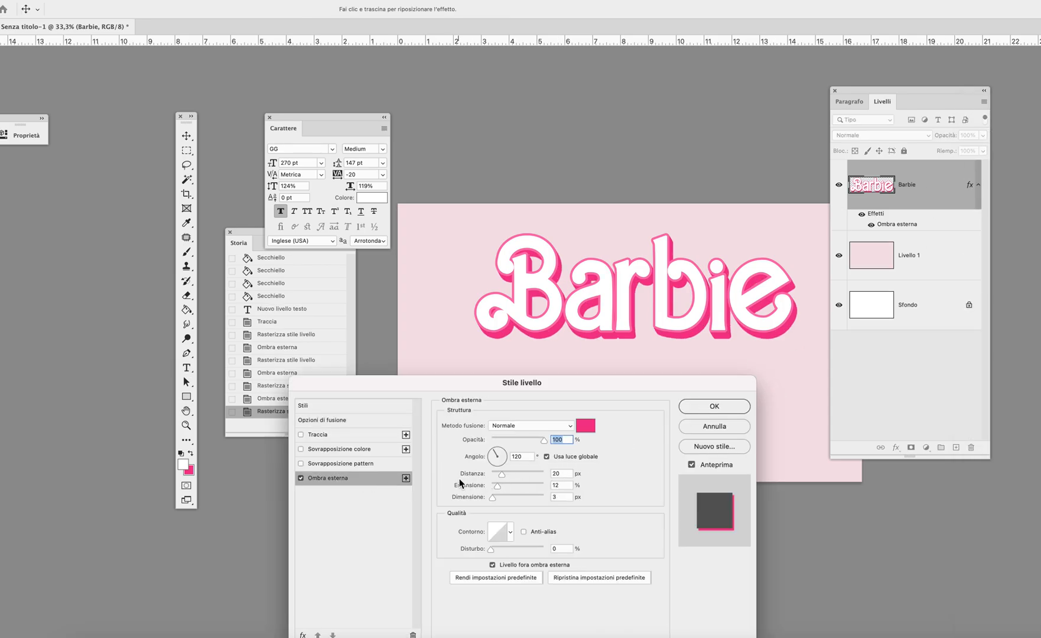
{"action": "left_click", "coordinate": [713, 405]}
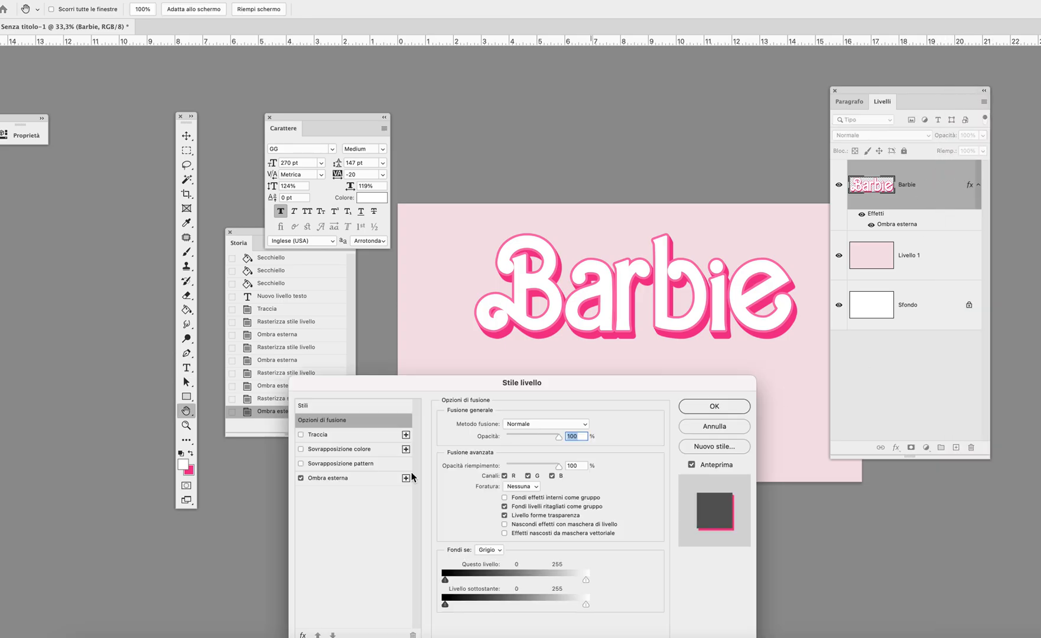
- Repeat the enable-apply-rasterize cycle twice more, finishing with the last shadow baked into the layer
{"action": "left_click", "coordinate": [328, 477]}
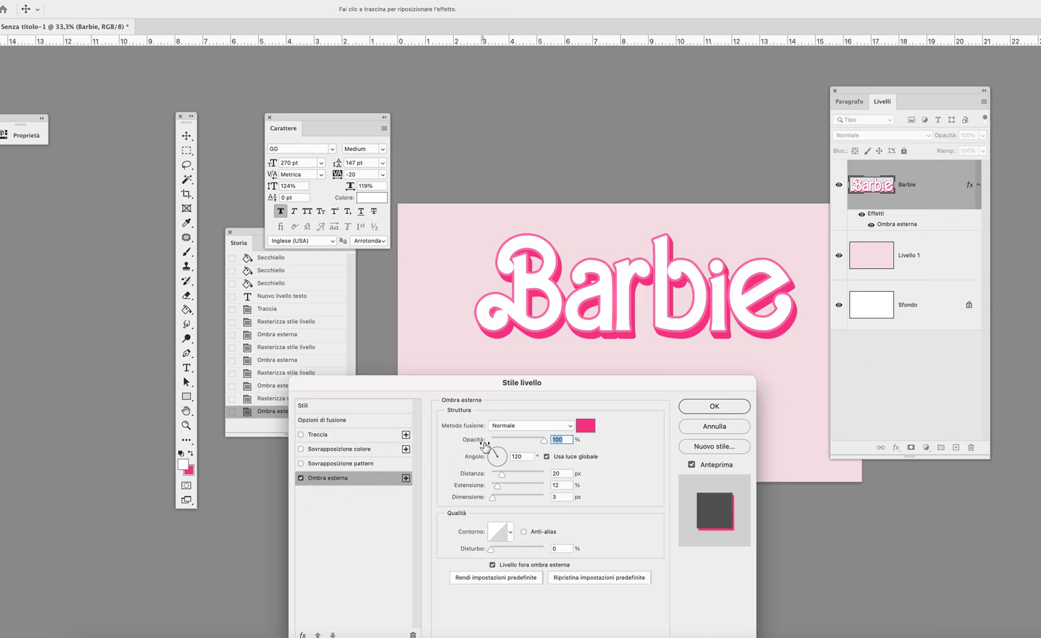
{"action": "right_click", "coordinate": [907, 184]}
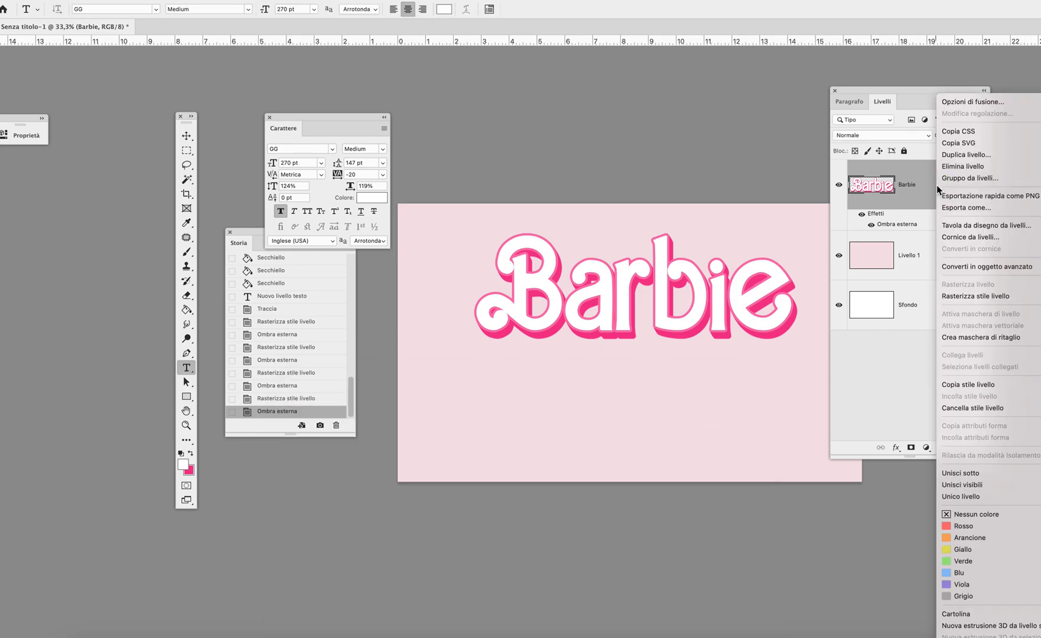
{"action": "left_click", "coordinate": [974, 296]}
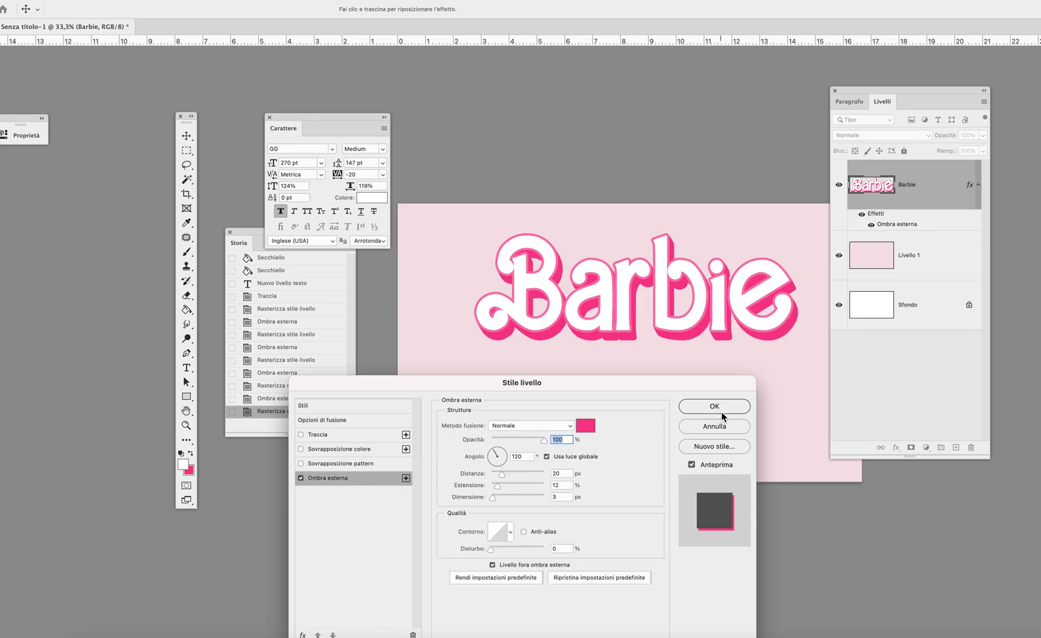
{"action": "left_click", "coordinate": [714, 405]}
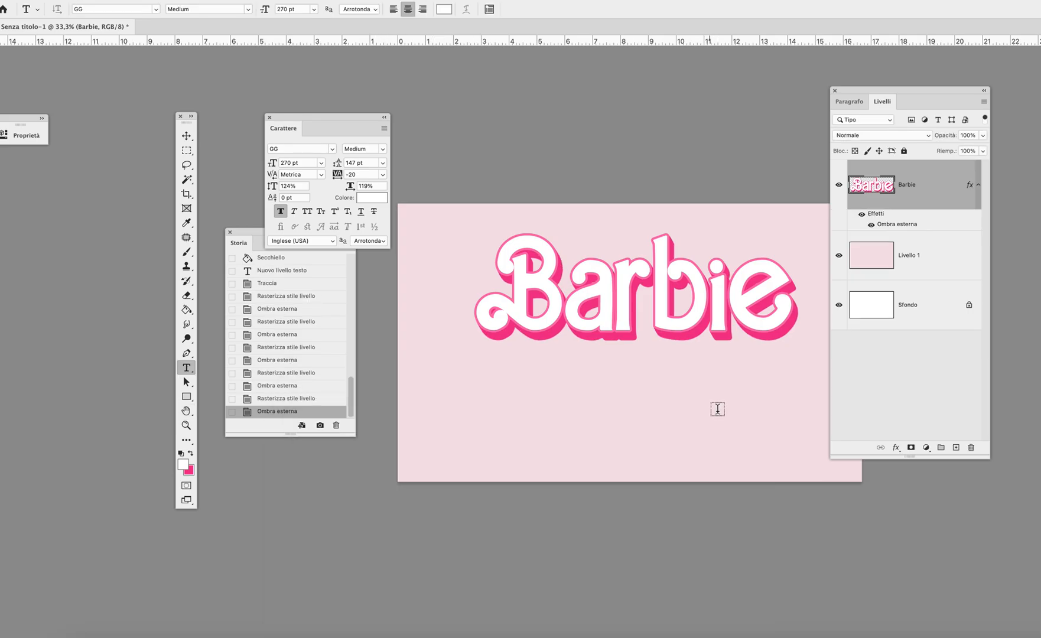
{"action": "right_click", "coordinate": [905, 184]}
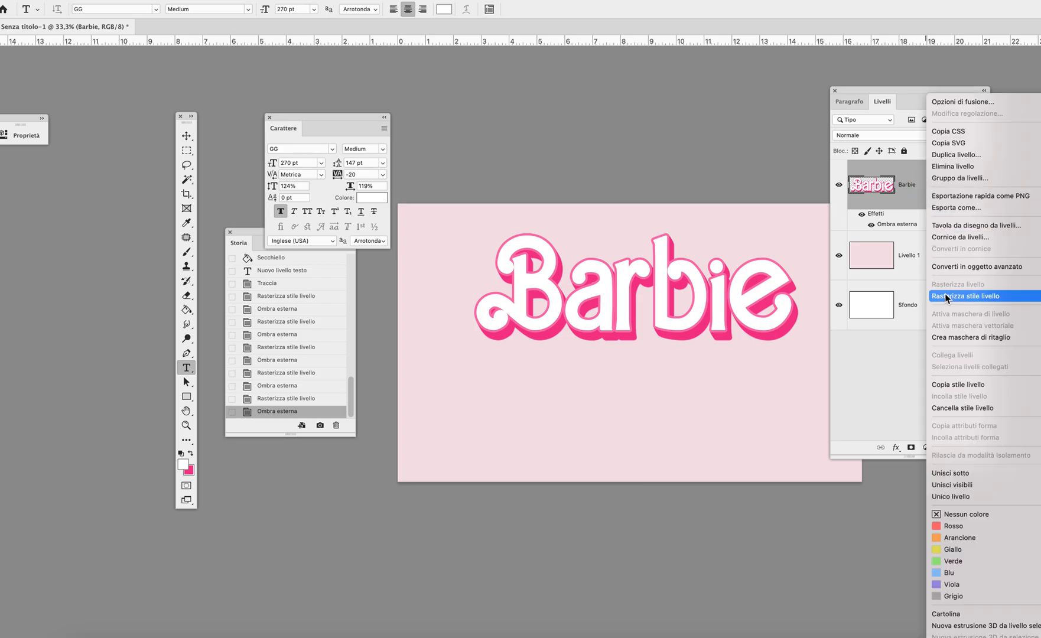
{"action": "left_click", "coordinate": [965, 295]}
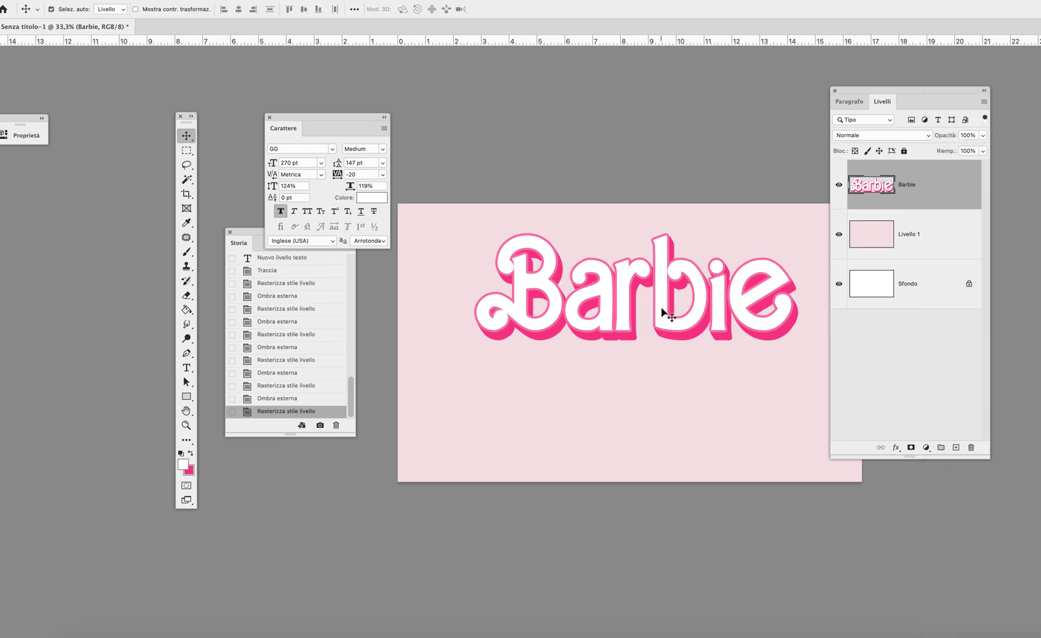